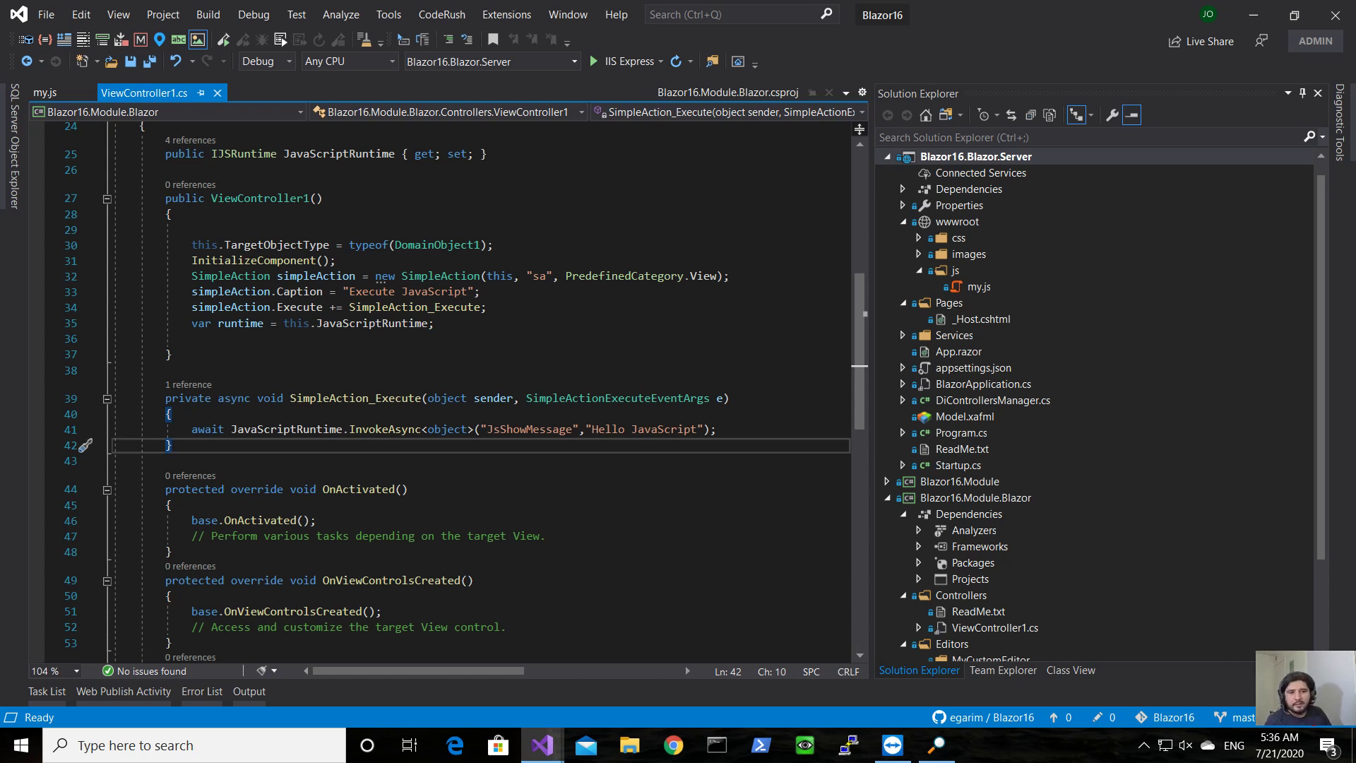
mouse_move(1334, 552)
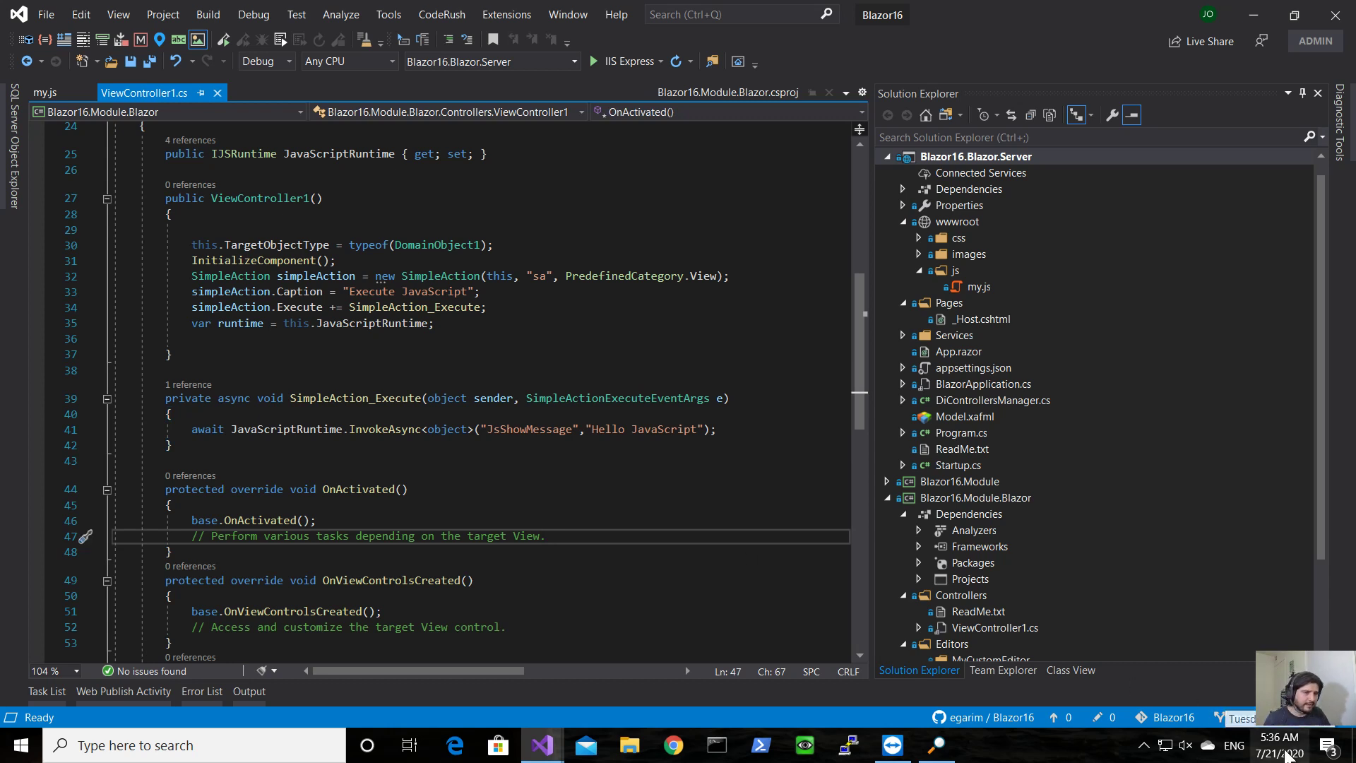
Review the JsShowMessage function in my.js and the ViewController1 code
click(476, 580)
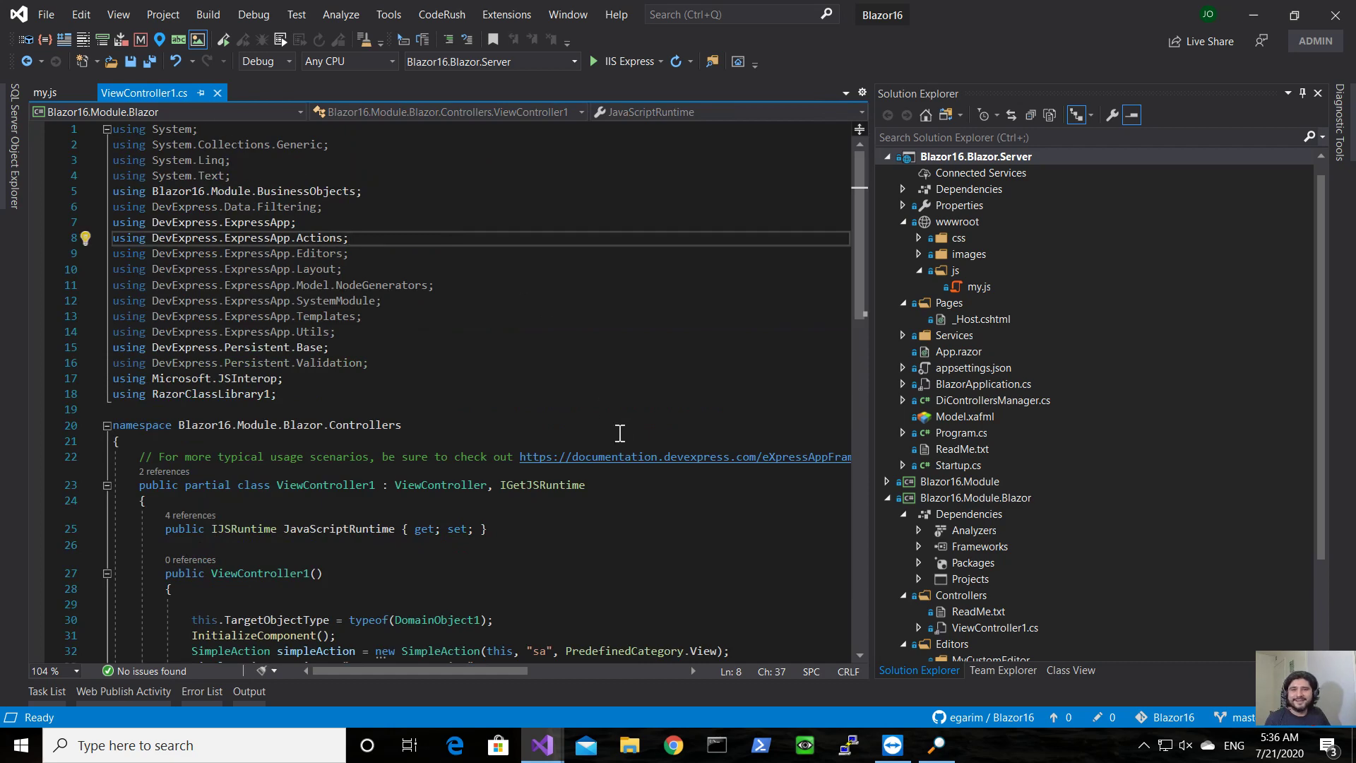
scroll(down, 3)
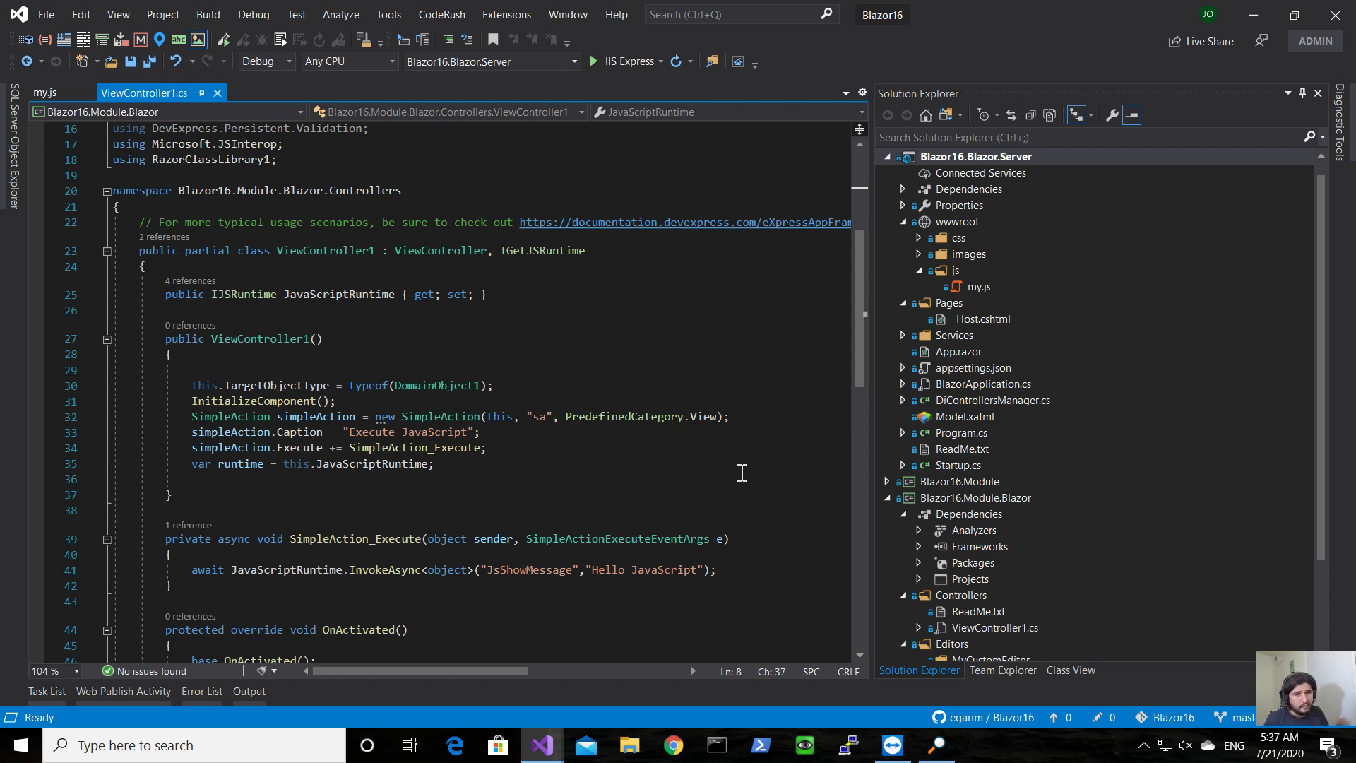
mouse_move(632, 271)
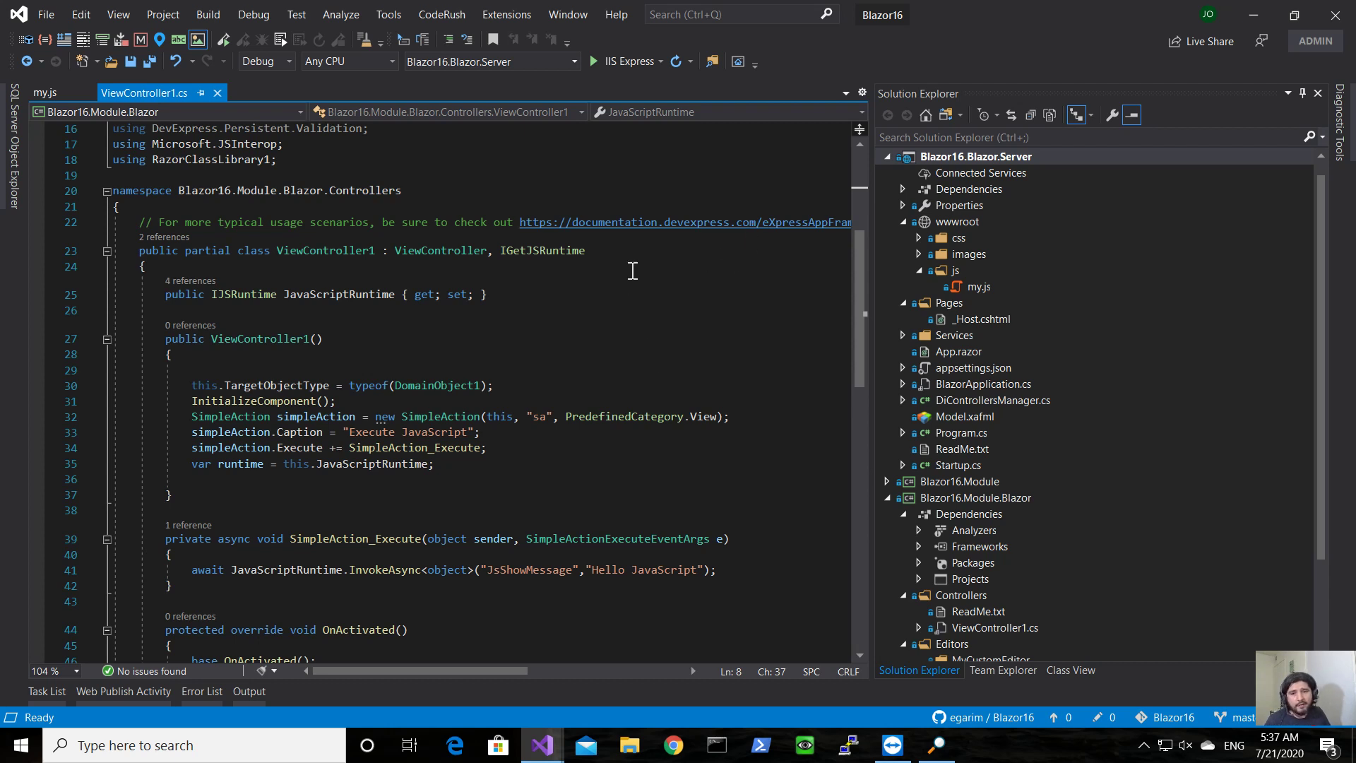
click(182, 479)
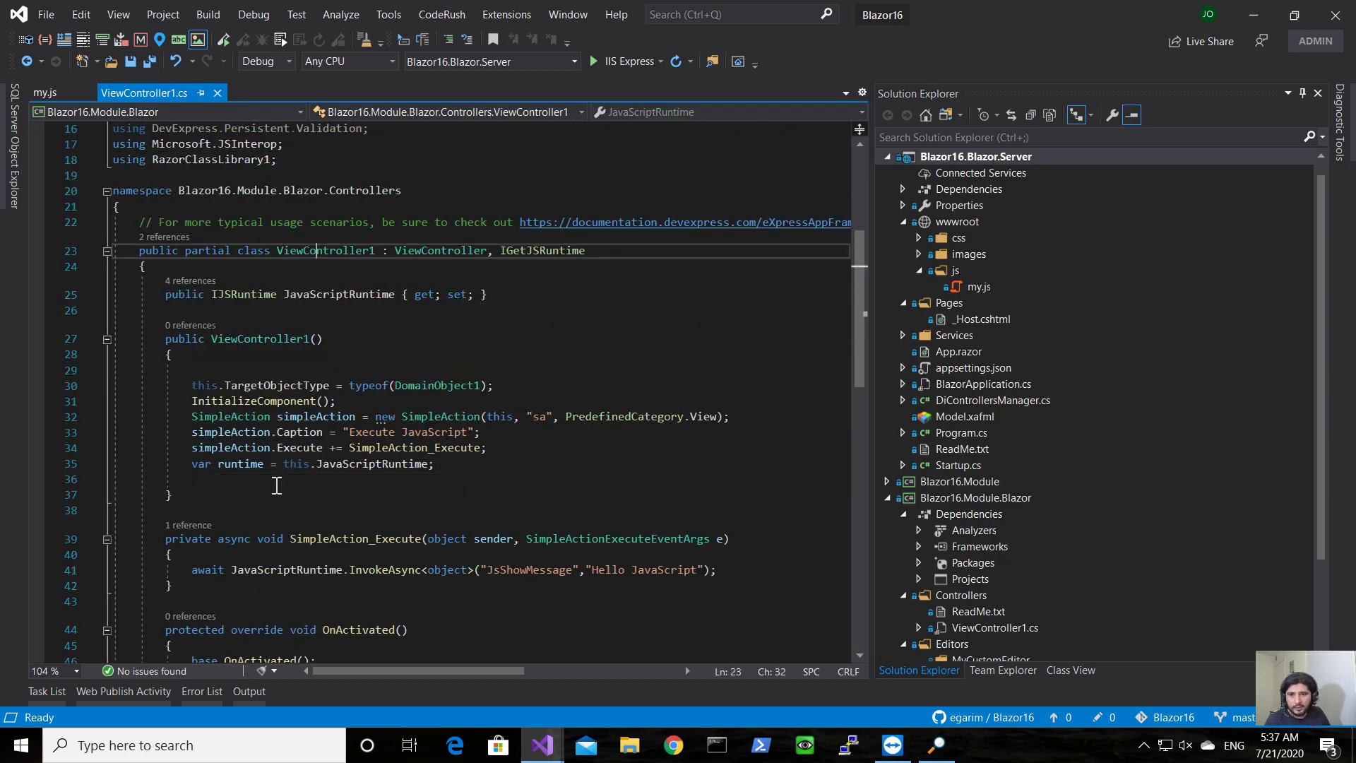
click(162, 511)
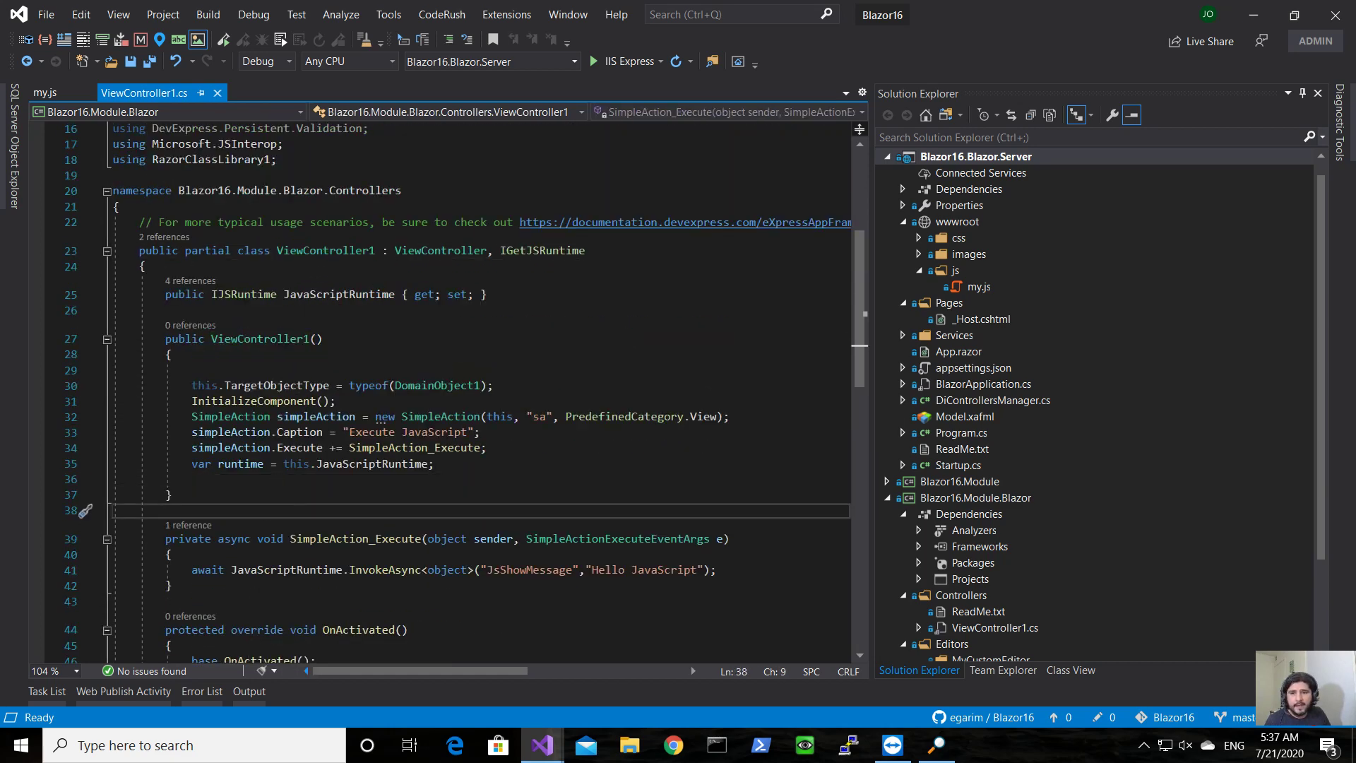
click(299, 600)
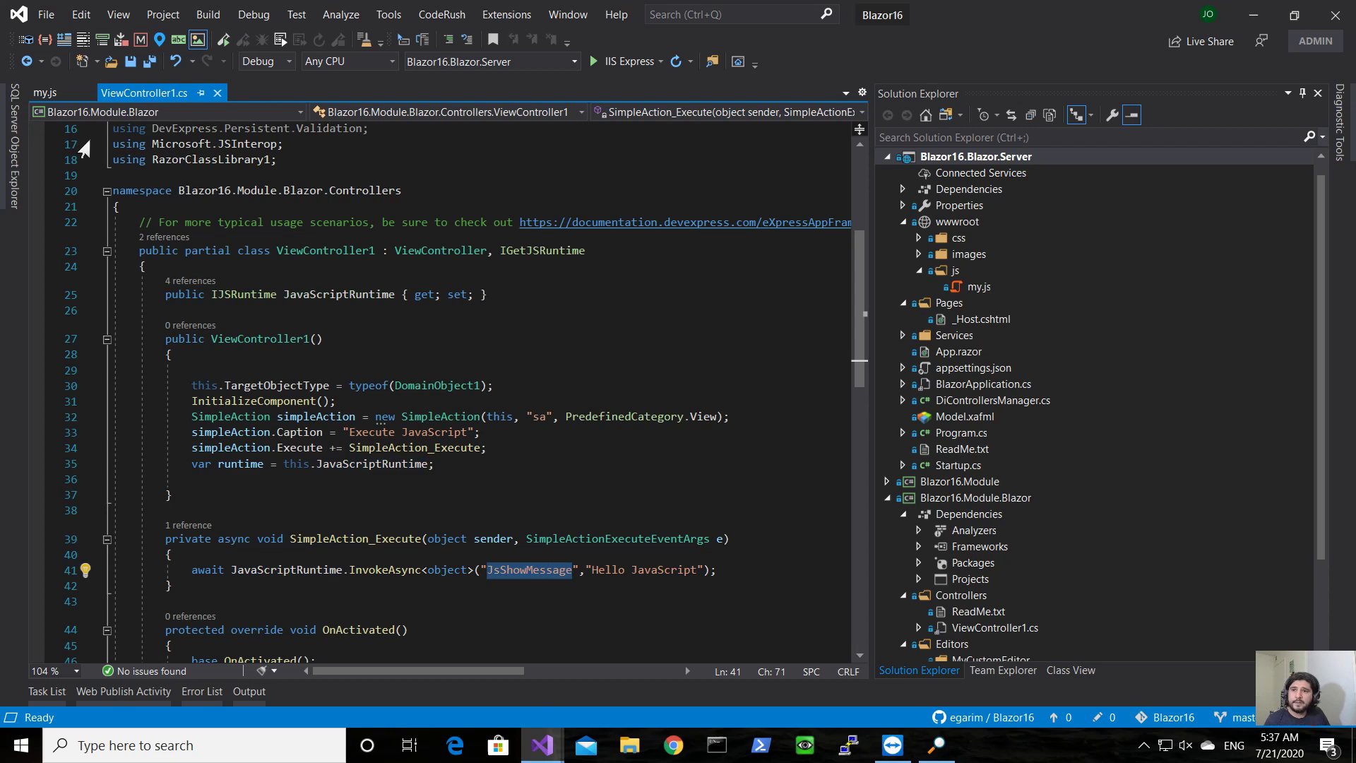
click(39, 94)
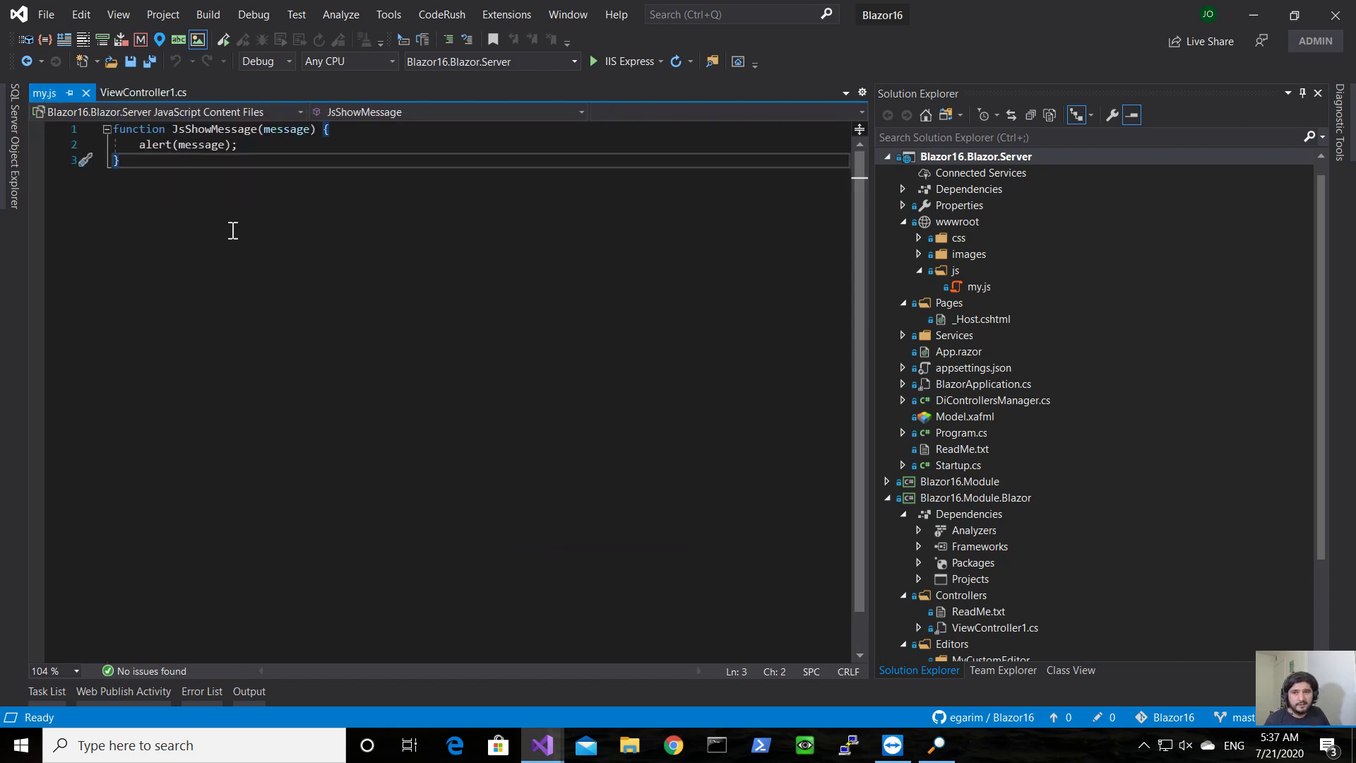
click(143, 93)
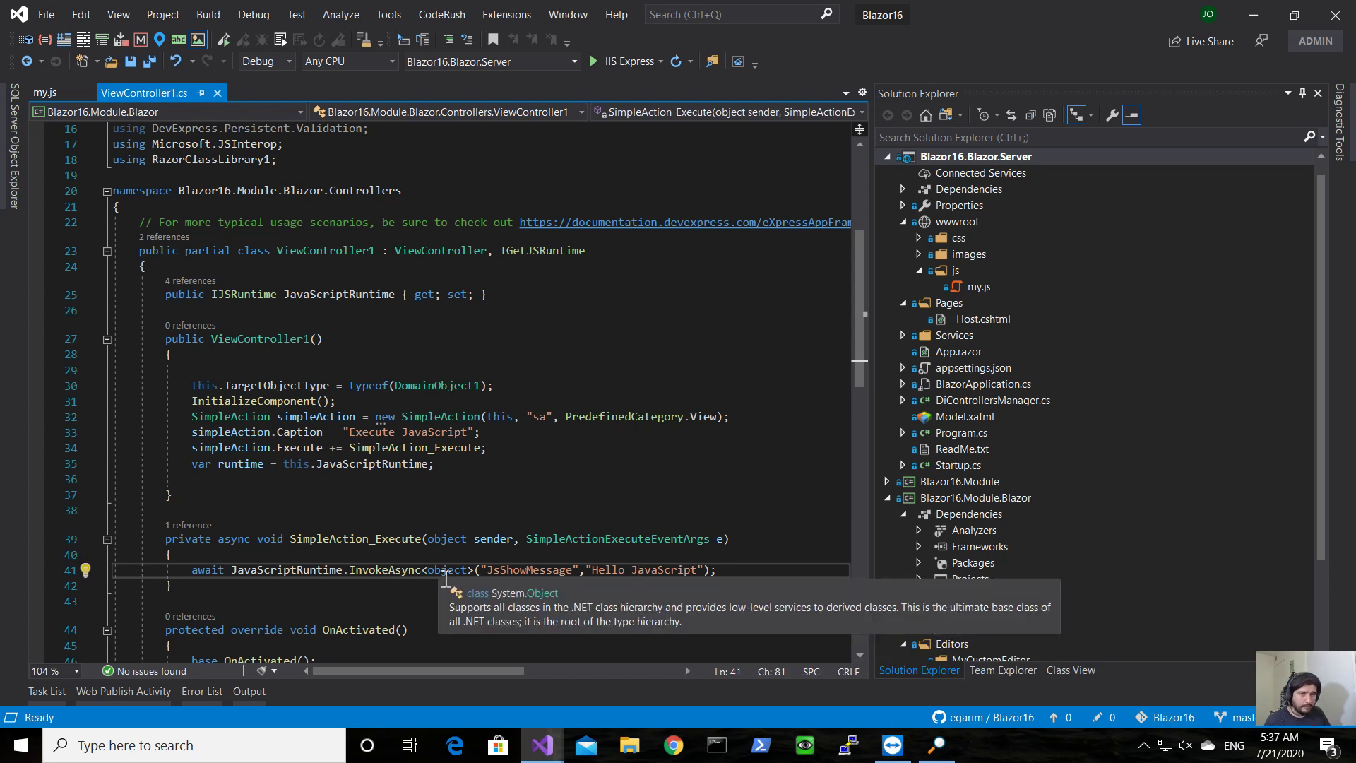
Run Blazor16.Blazor.Server with IIS Express so Chrome loads the login page
double_click(446, 569)
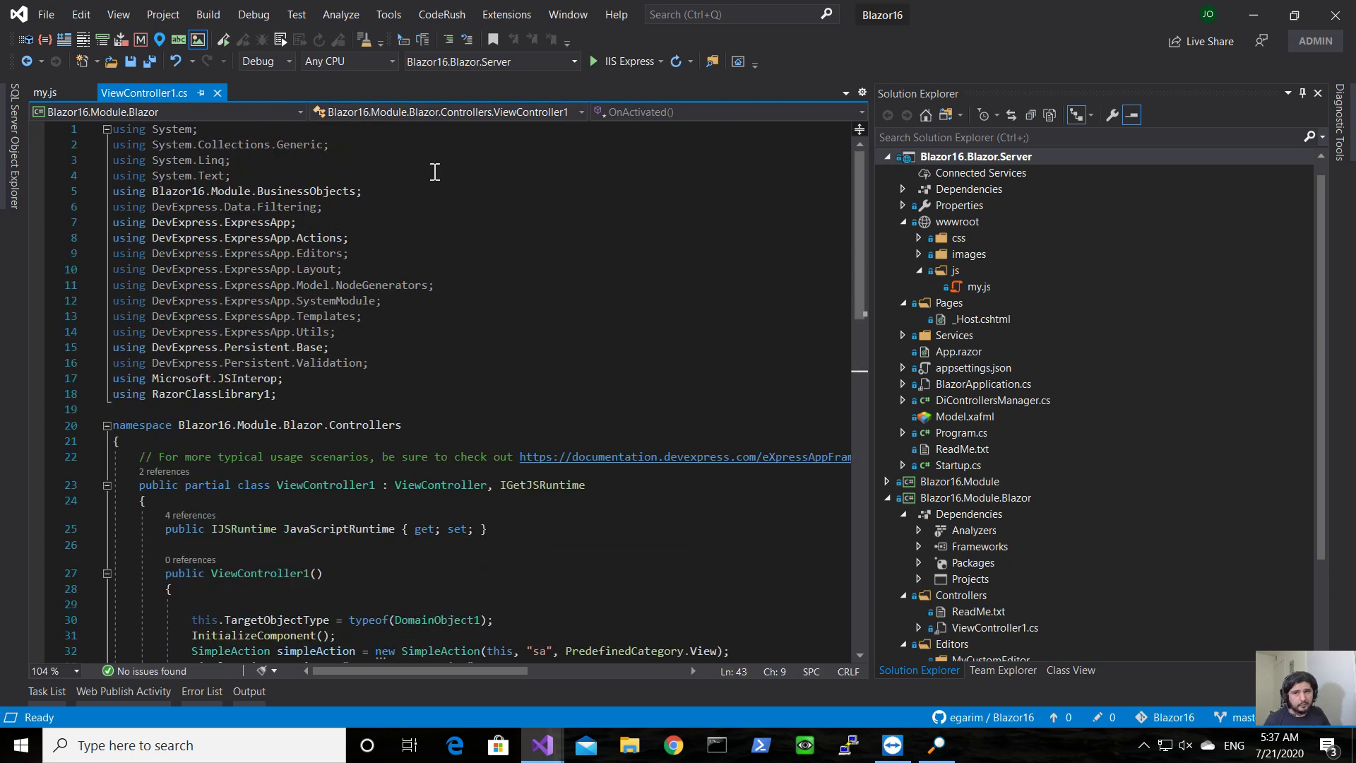
click(595, 61)
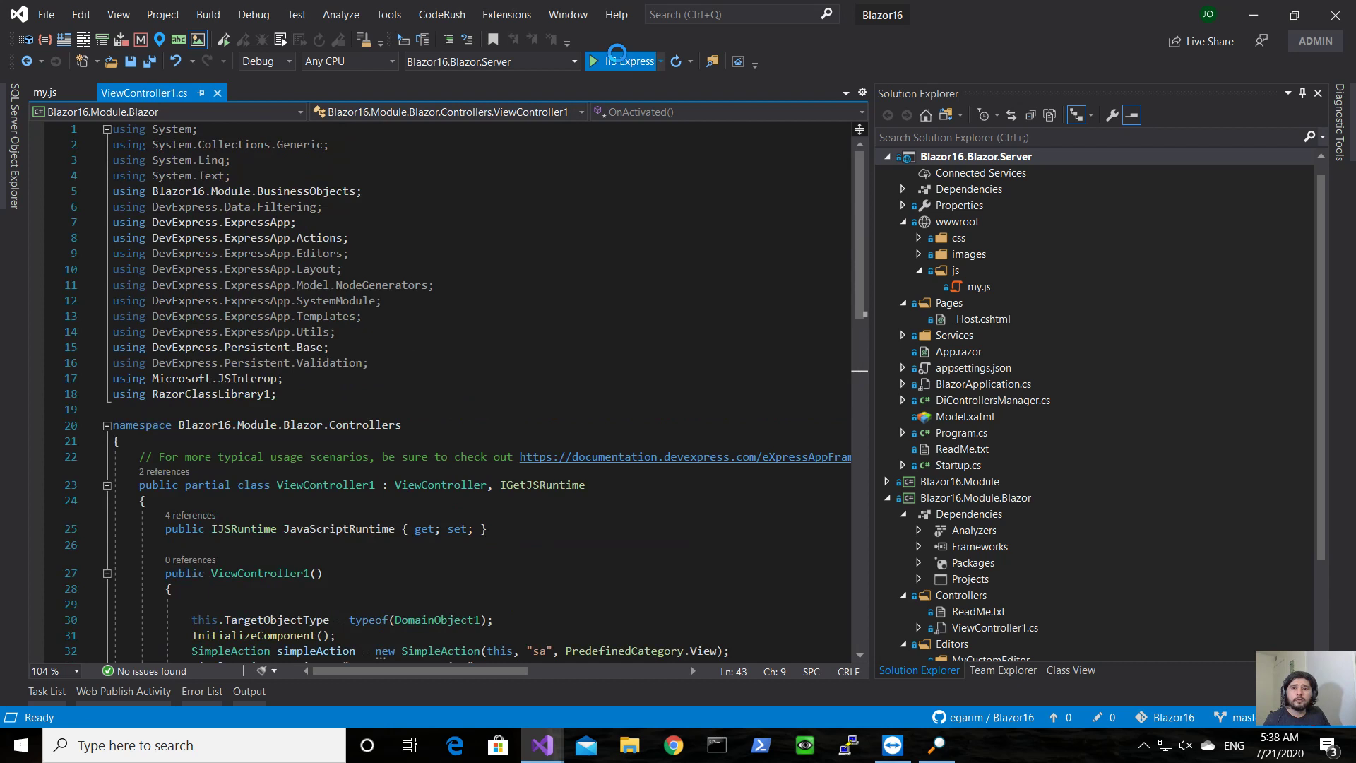
click(597, 61)
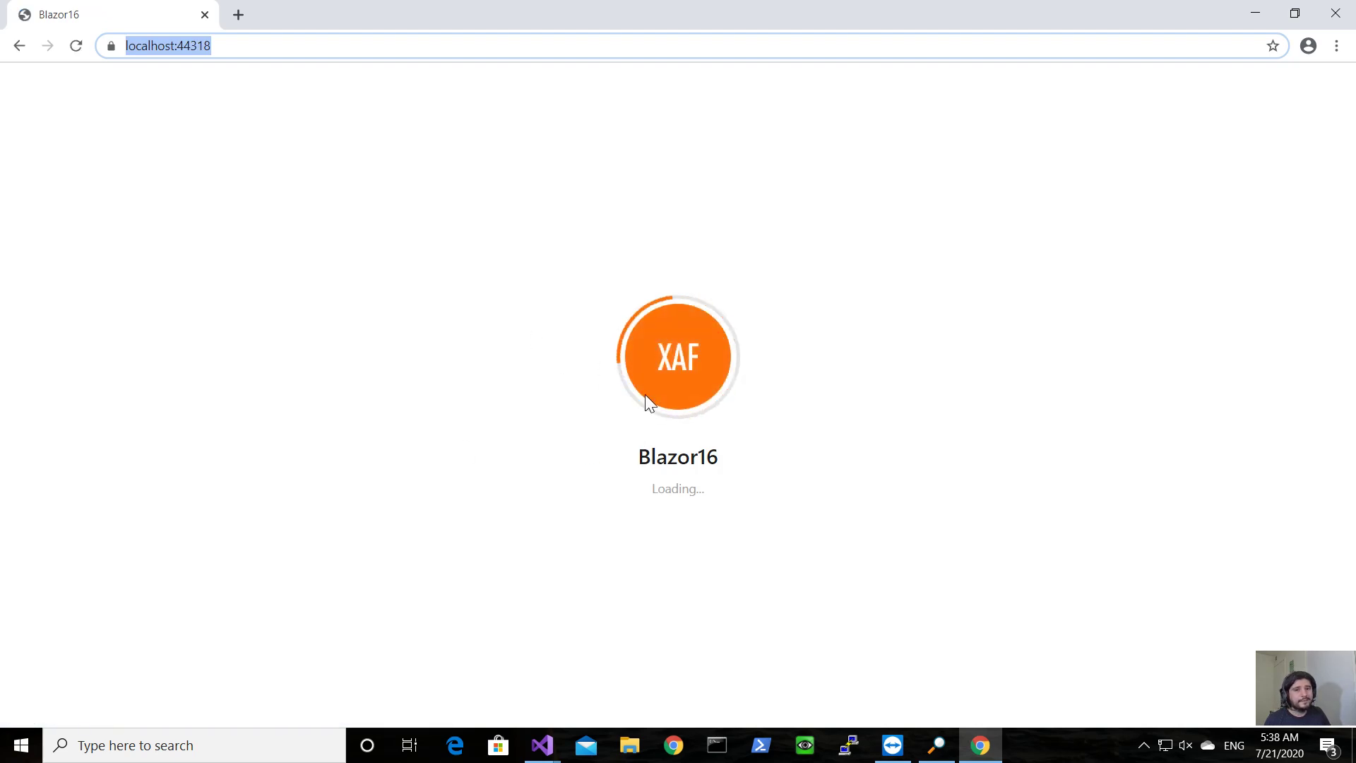
mouse_move(798, 383)
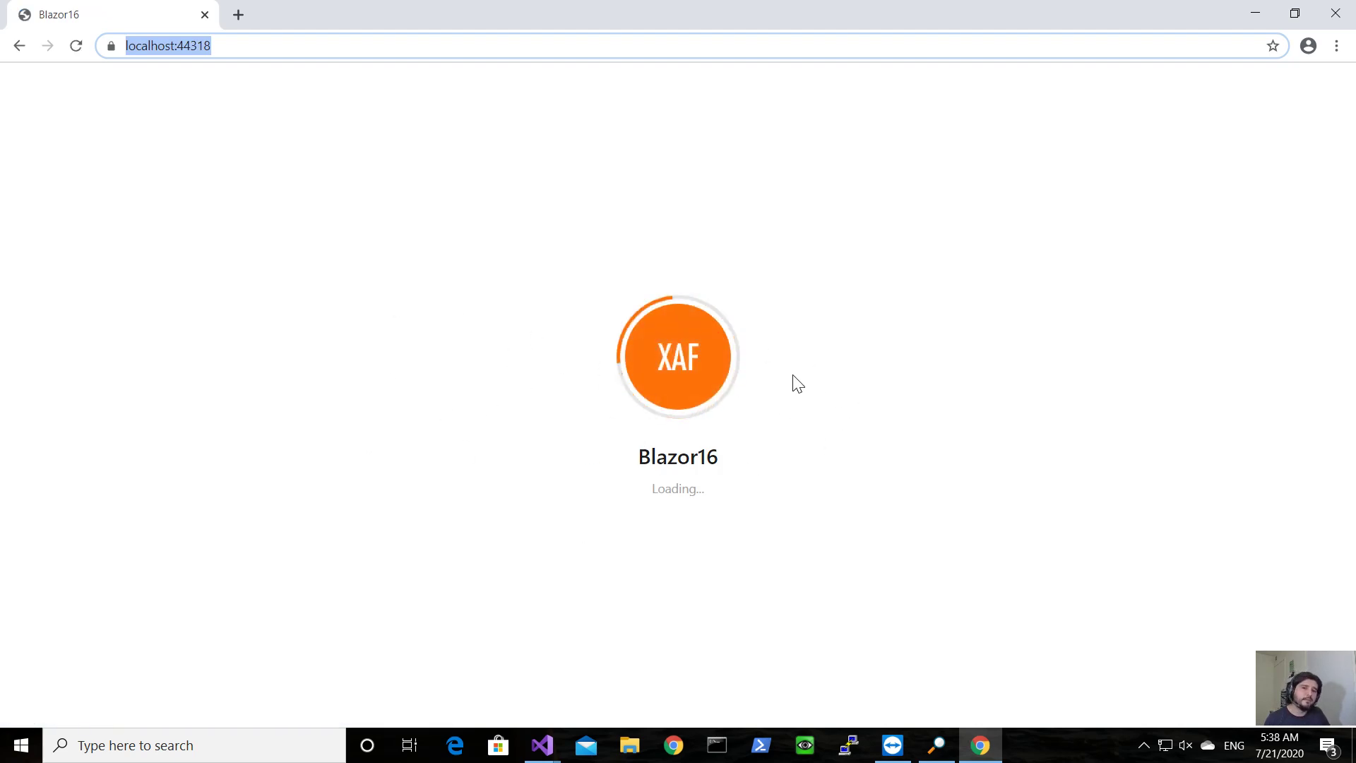
mouse_move(829, 389)
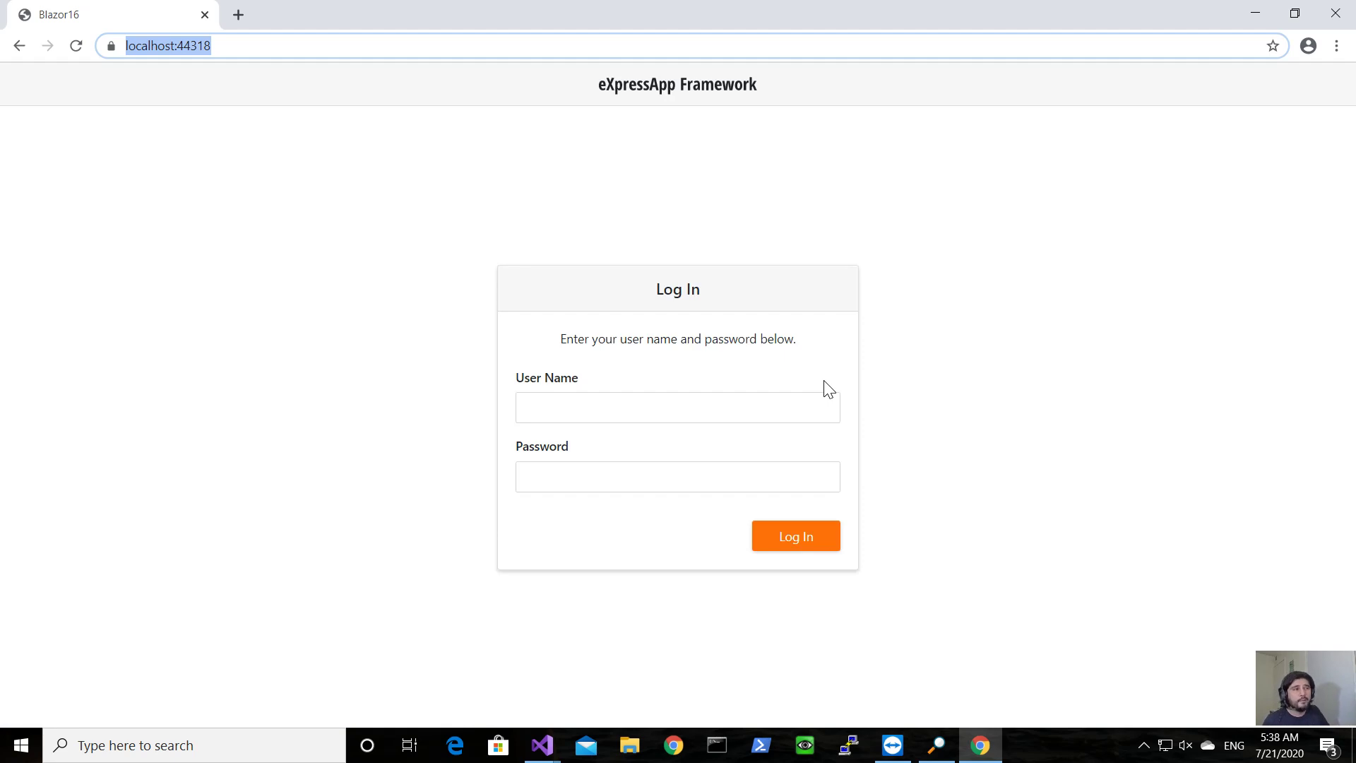
Log in as Admin to open the empty Domain Object 1 list
click(678, 407)
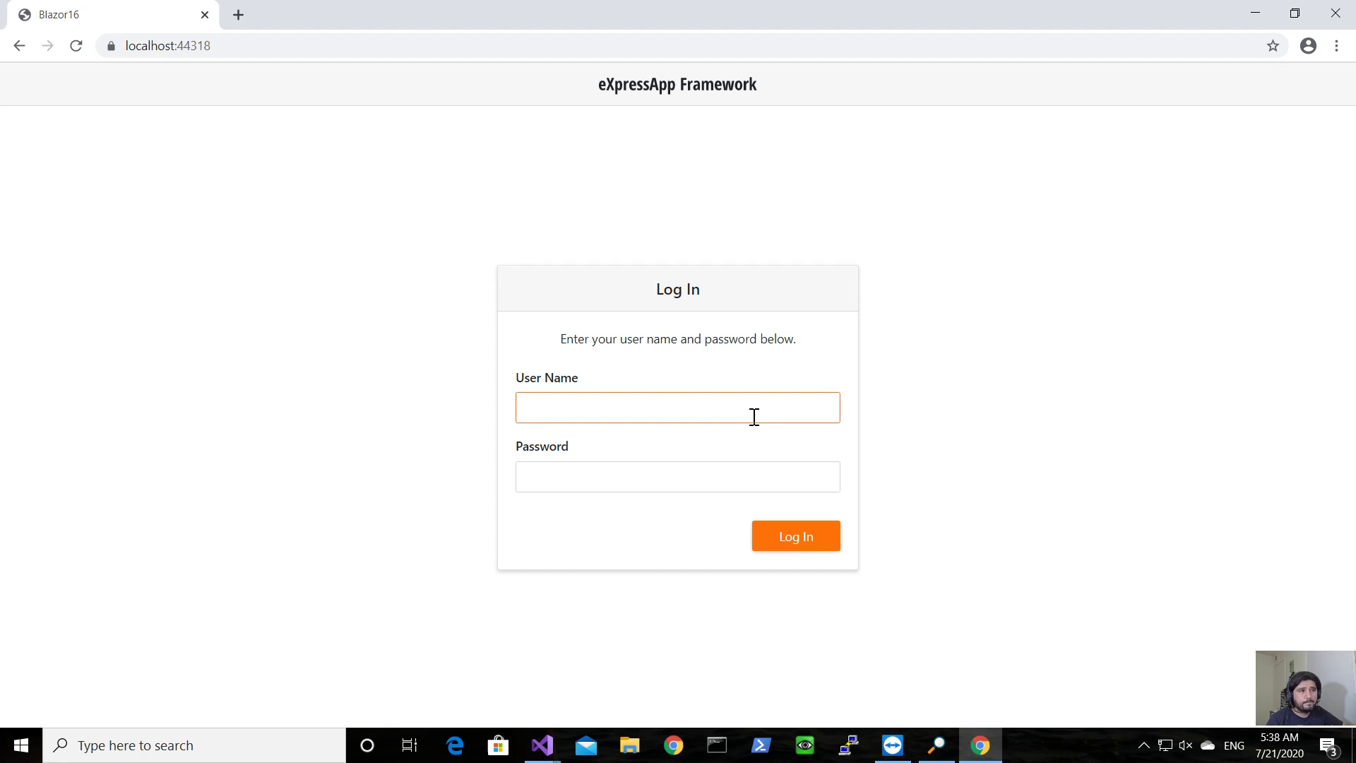
click(678, 406)
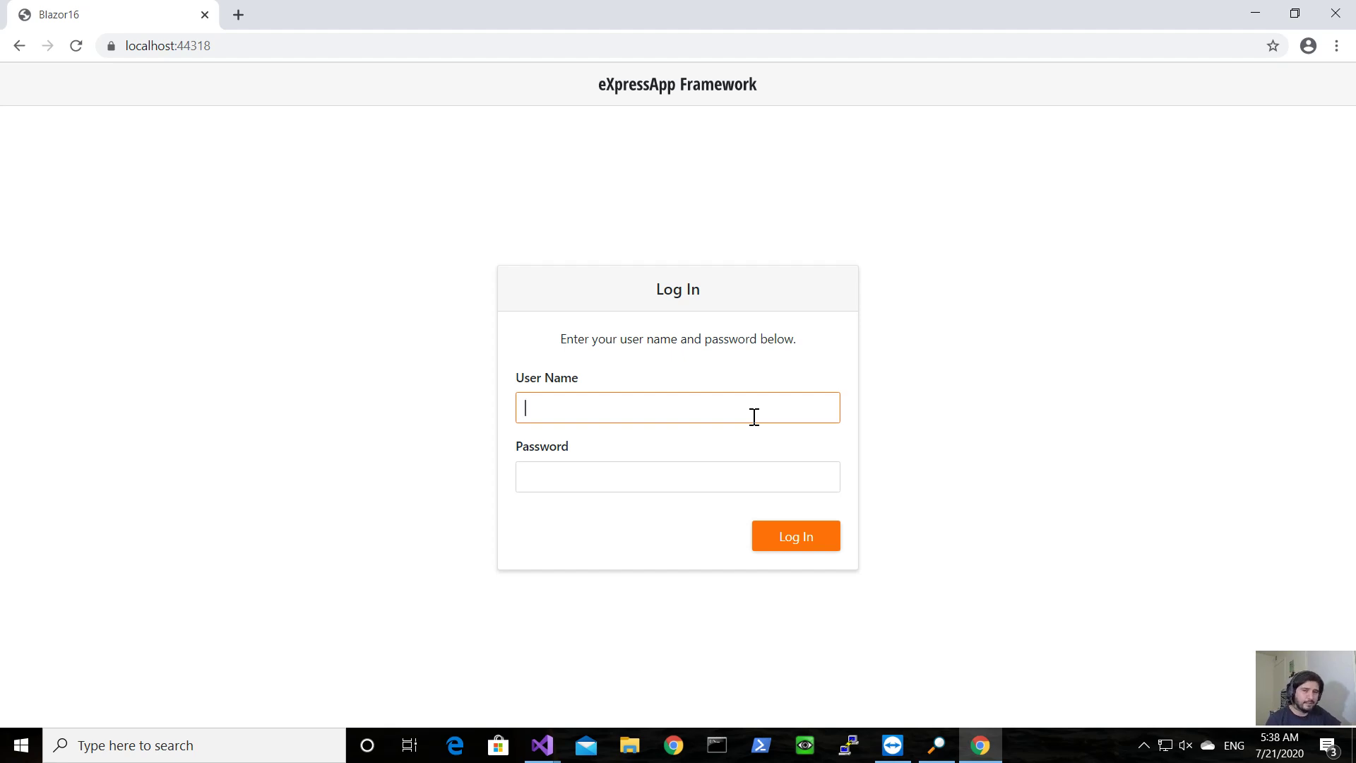
text(Admin)
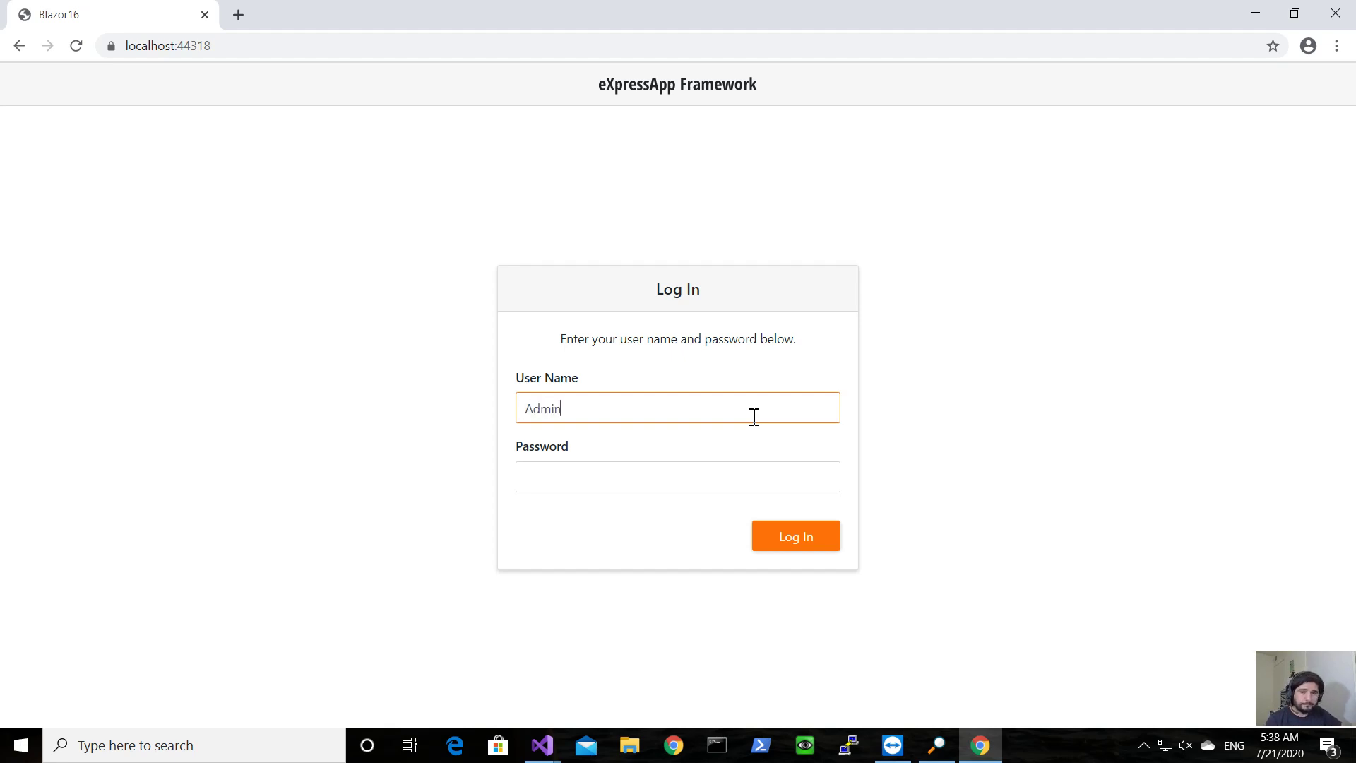
click(795, 536)
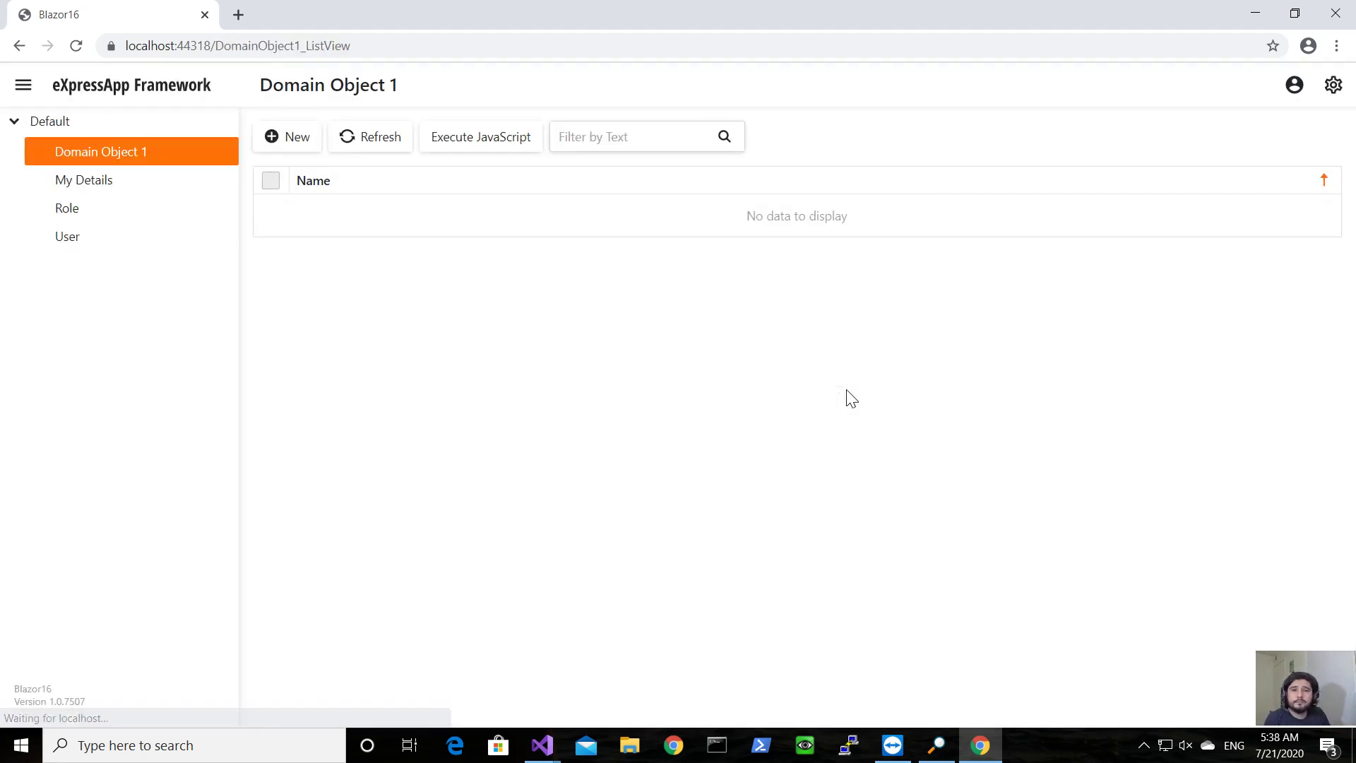
mouse_move(220, 211)
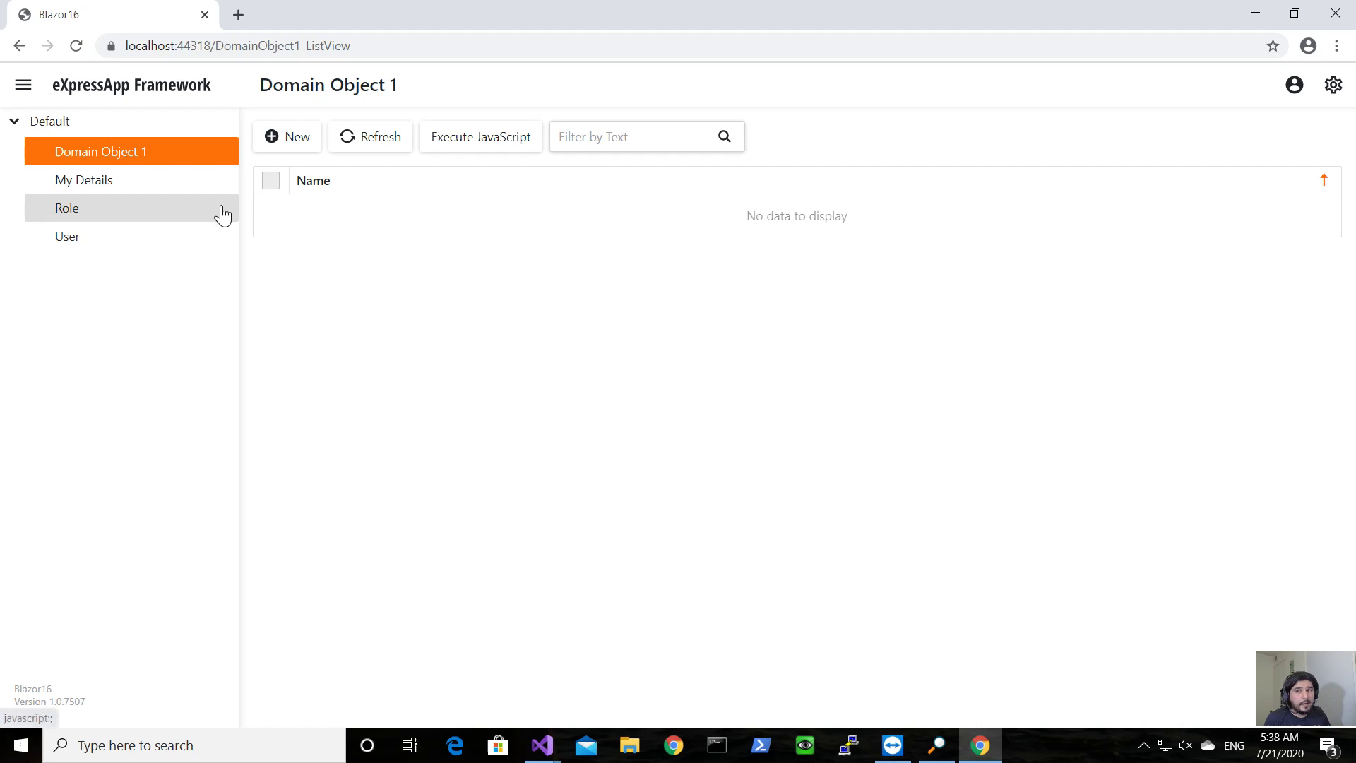
mouse_move(151, 168)
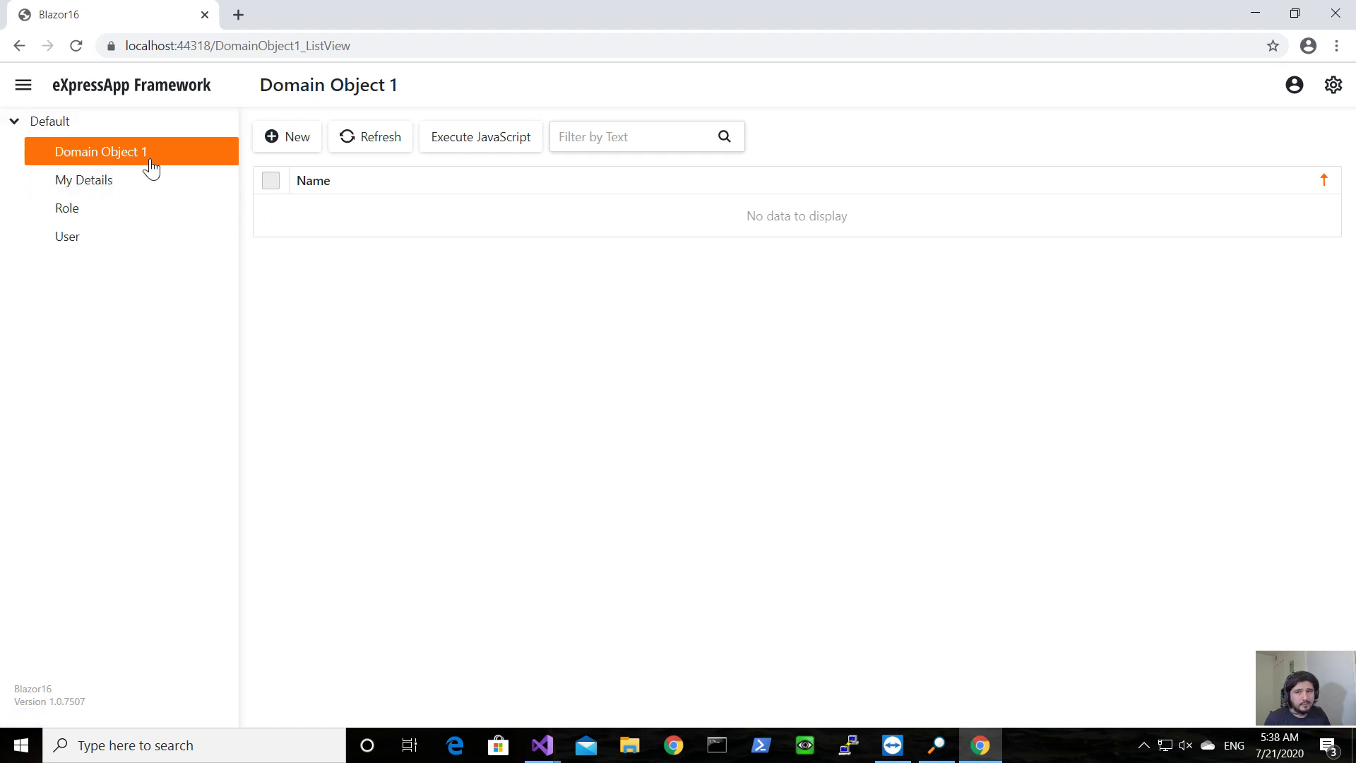
mouse_move(211, 182)
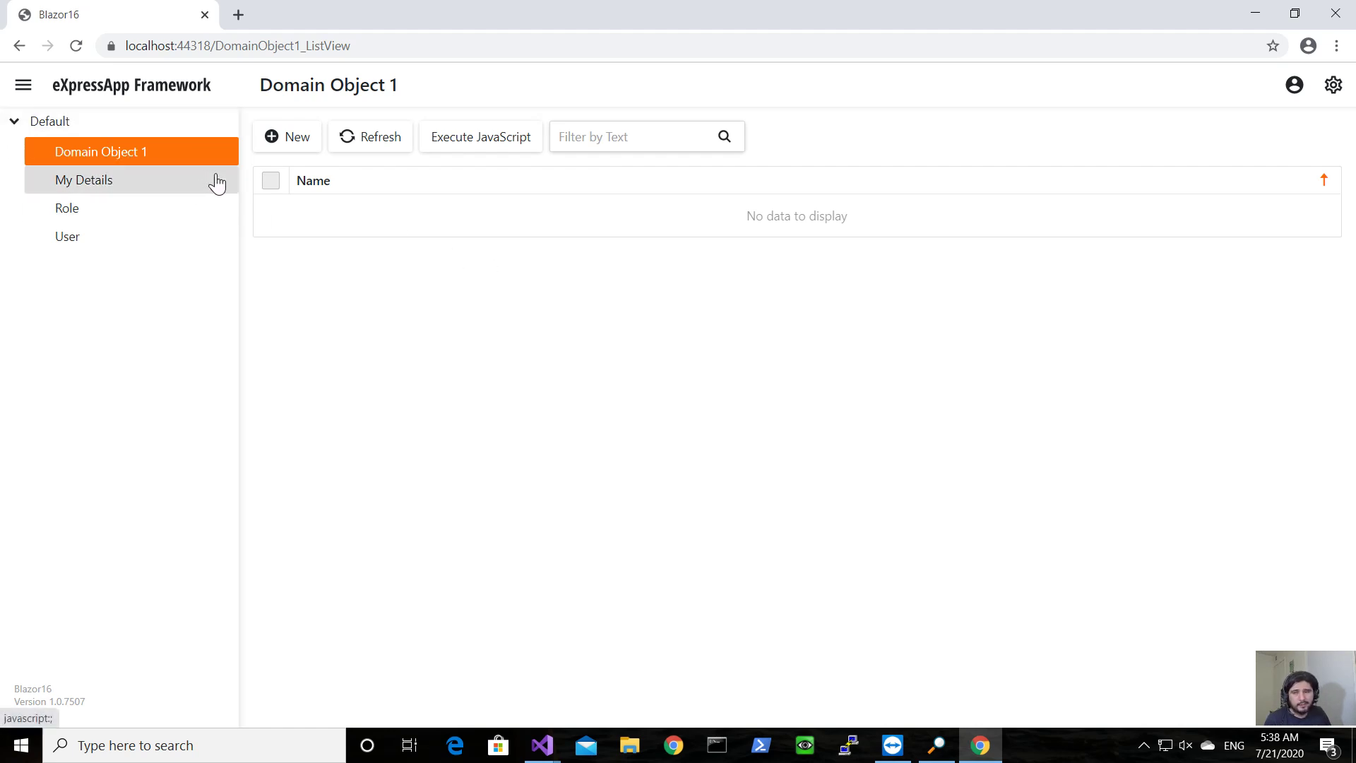
mouse_move(667, 402)
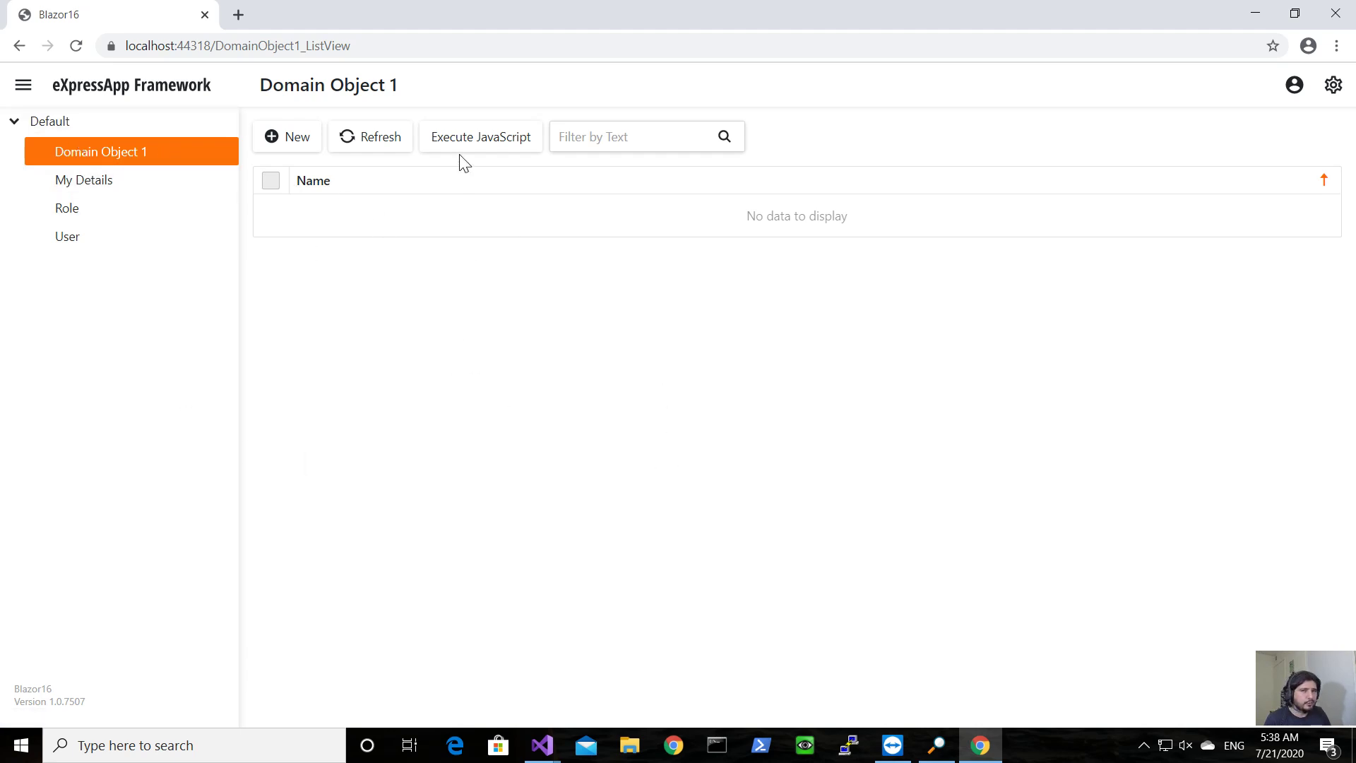
mouse_move(565, 427)
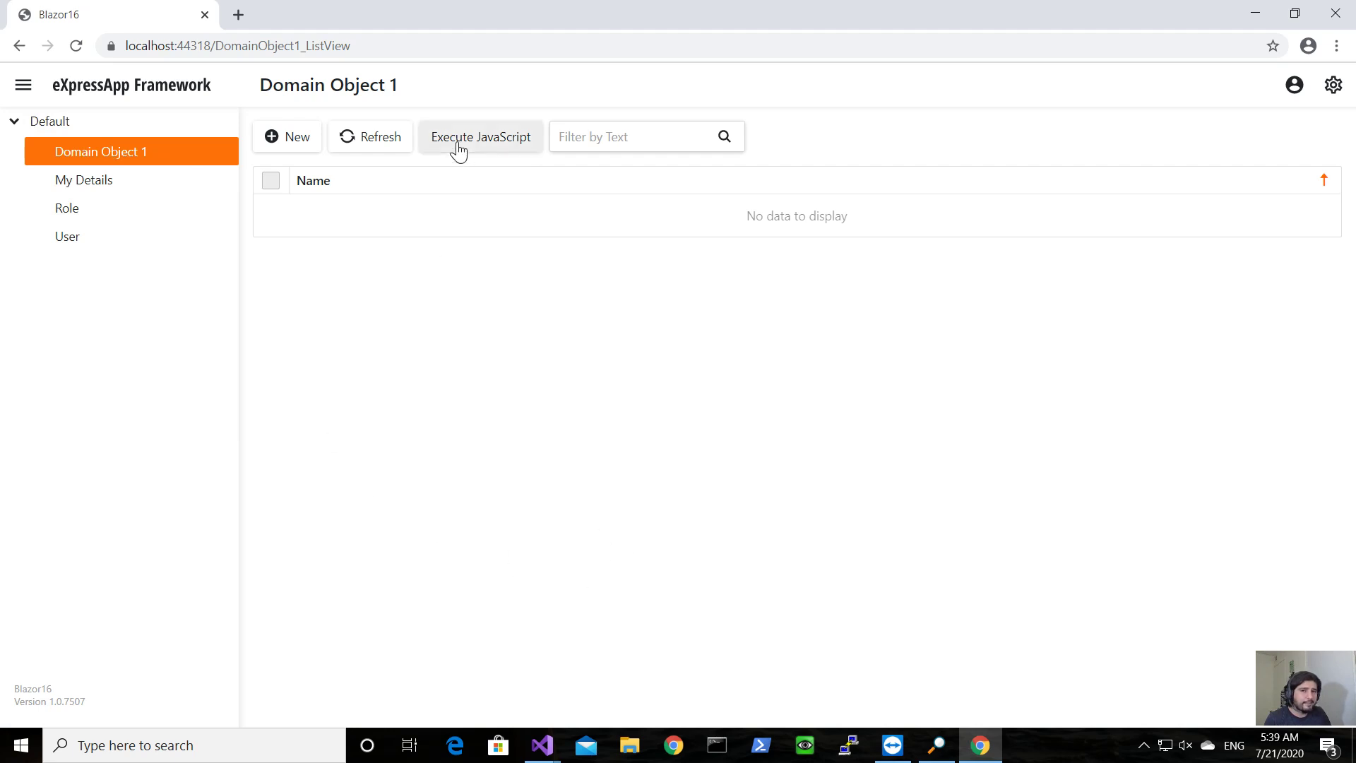
mouse_move(728, 574)
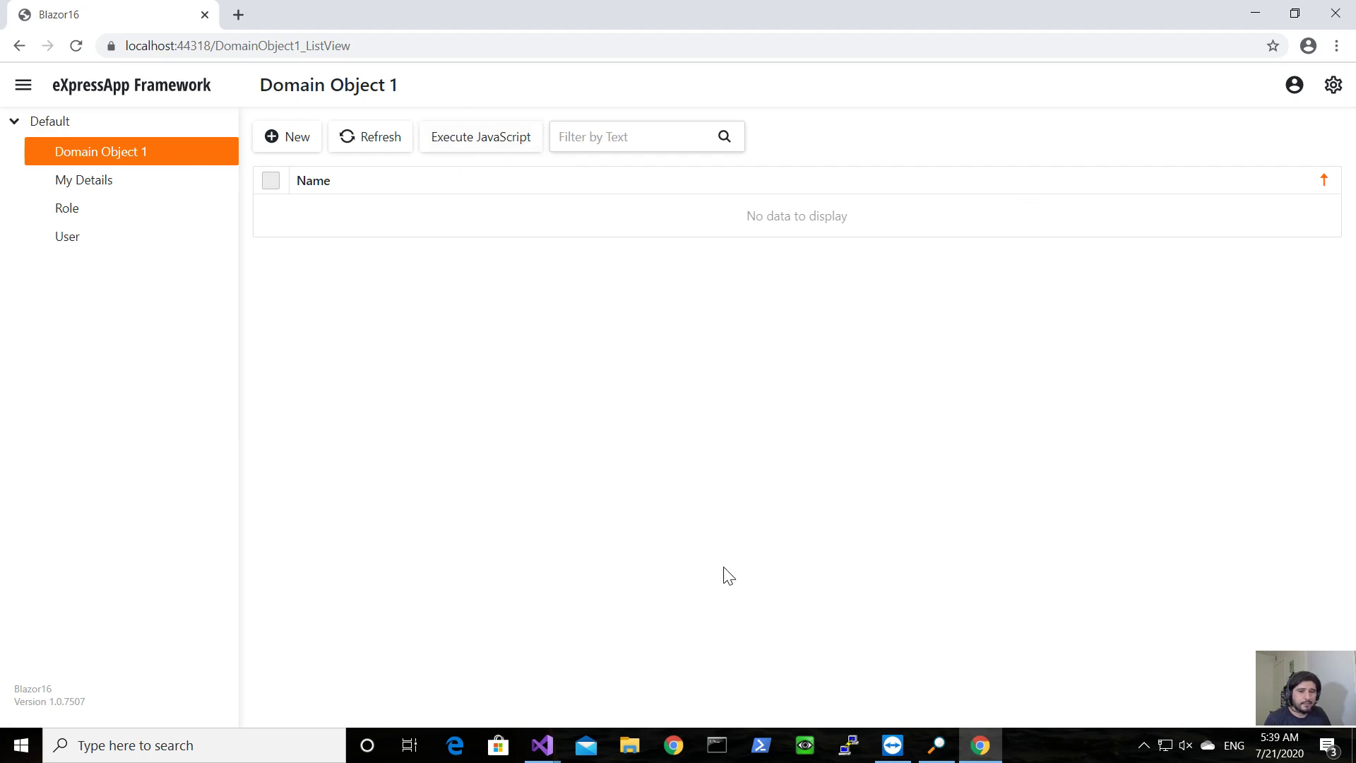
mouse_move(542, 745)
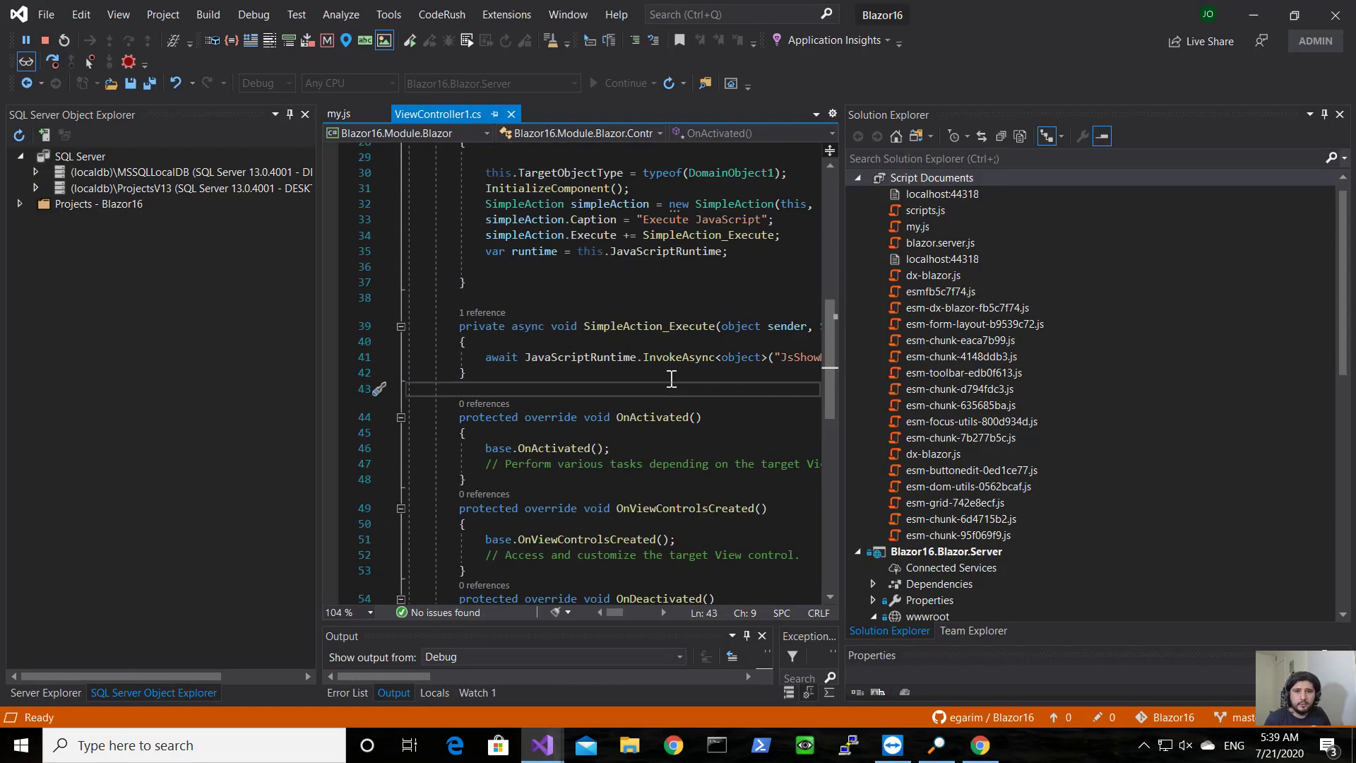
Enlarge the editor and inspect the paused JsShowMessage InvokeAsync call on line 41
double_click(647, 326)
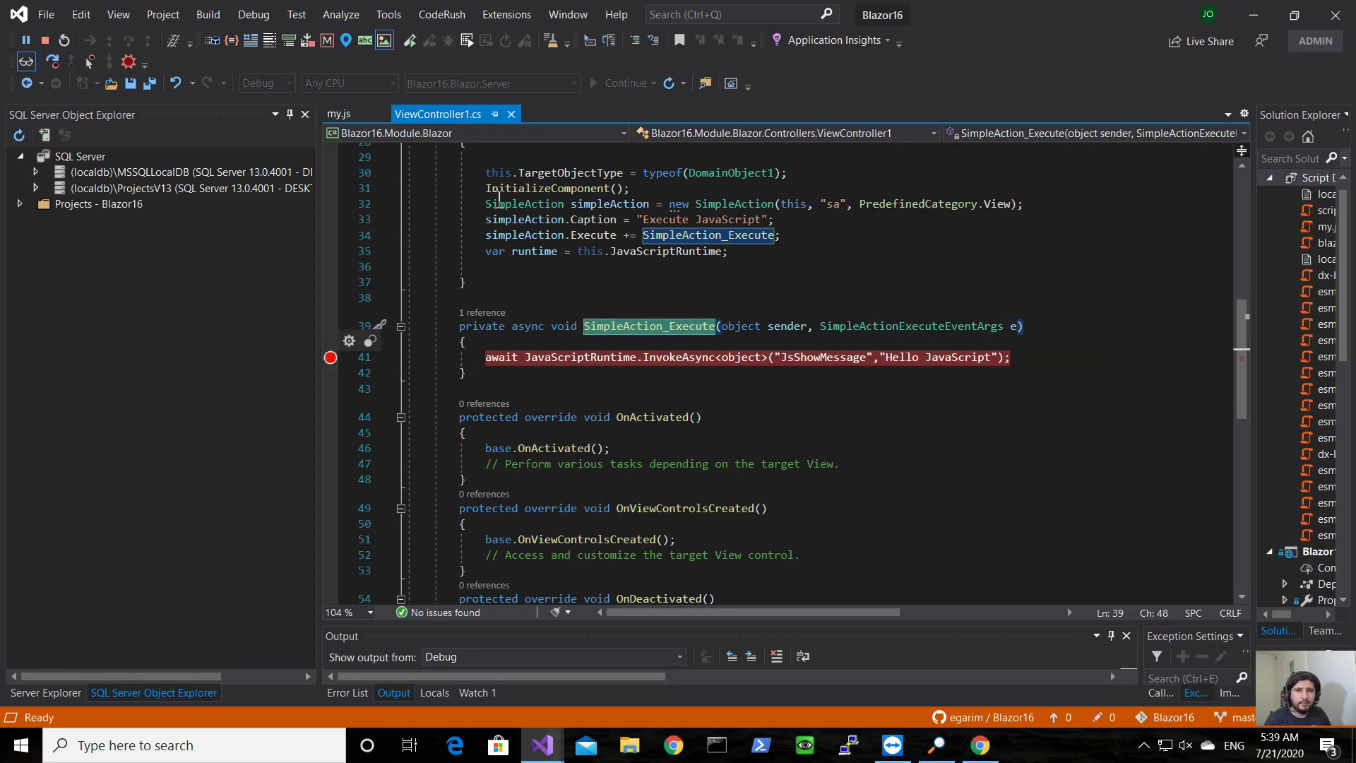
click(980, 744)
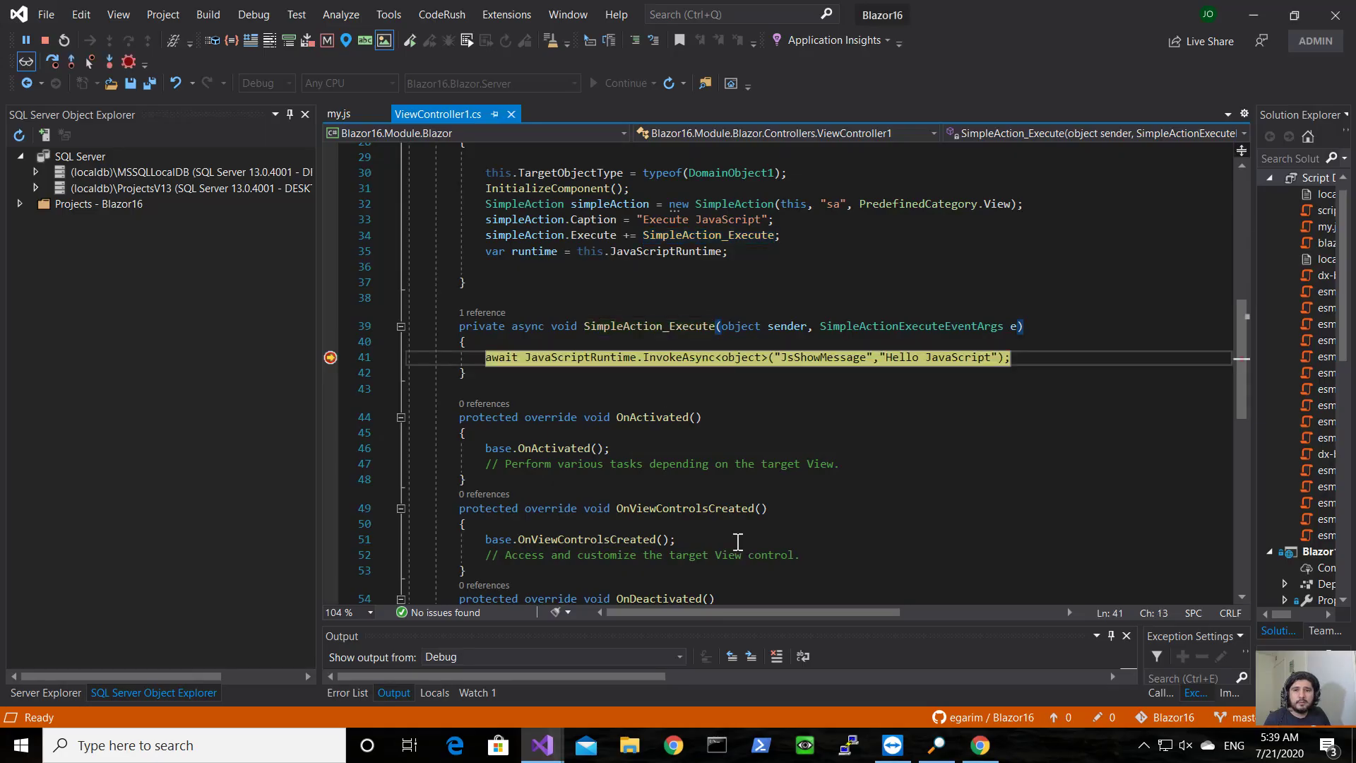
mouse_move(606, 357)
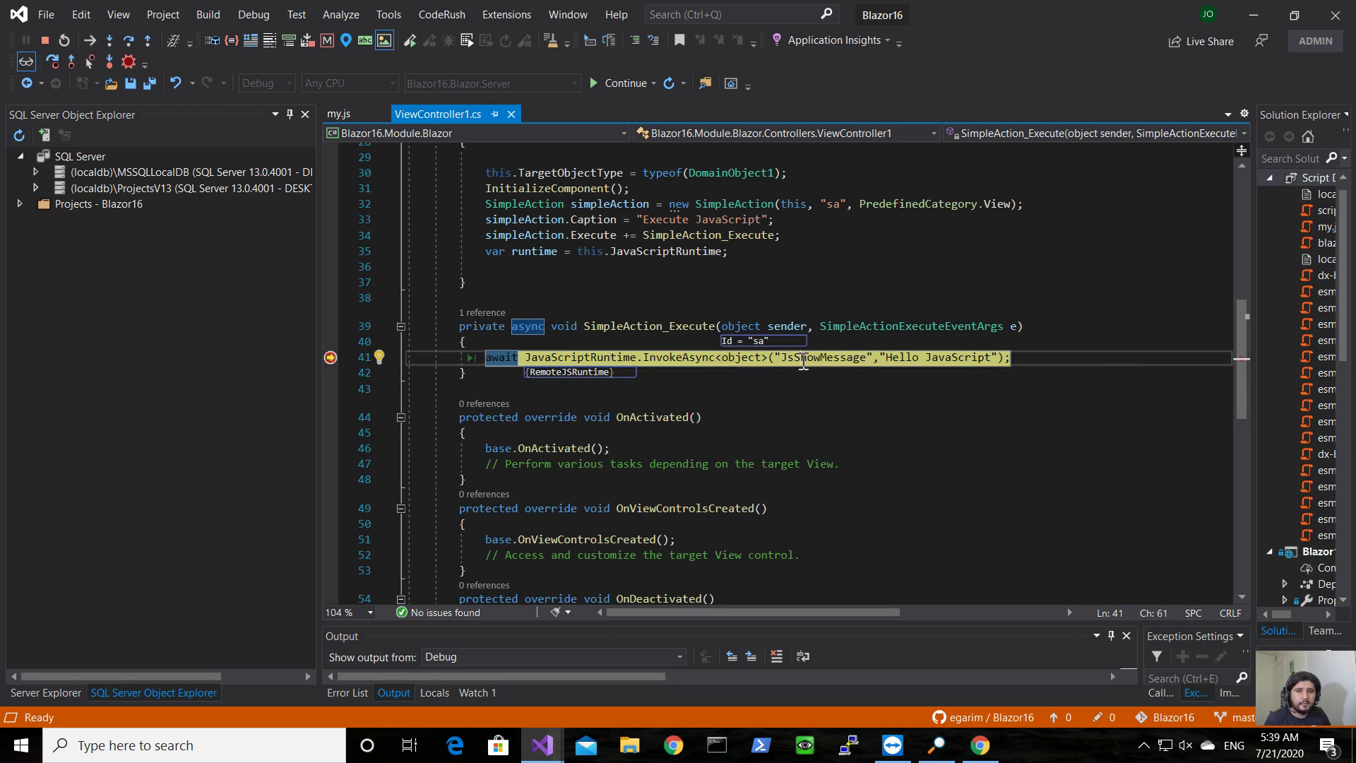
double_click(823, 357)
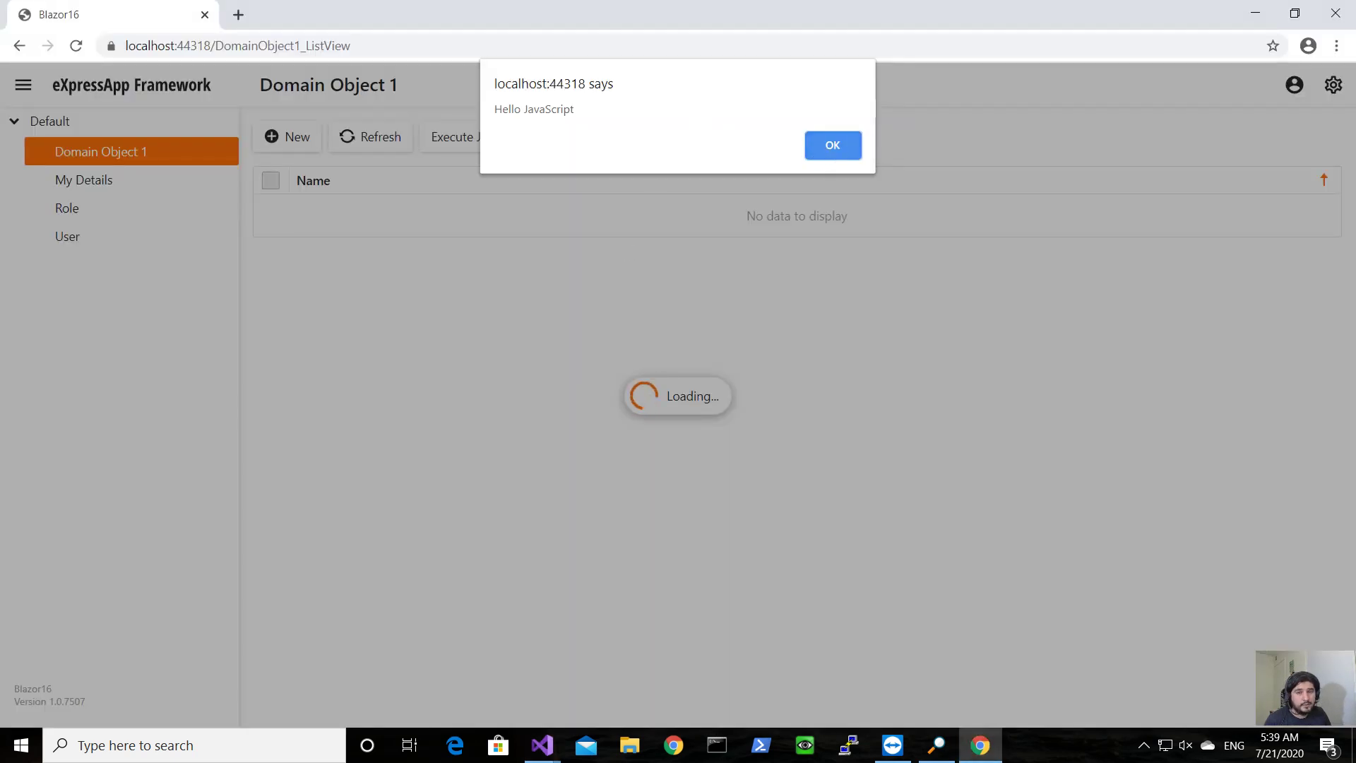
Dismiss the 'Hello JavaScript' alert from localhost:44318 with OK
click(832, 144)
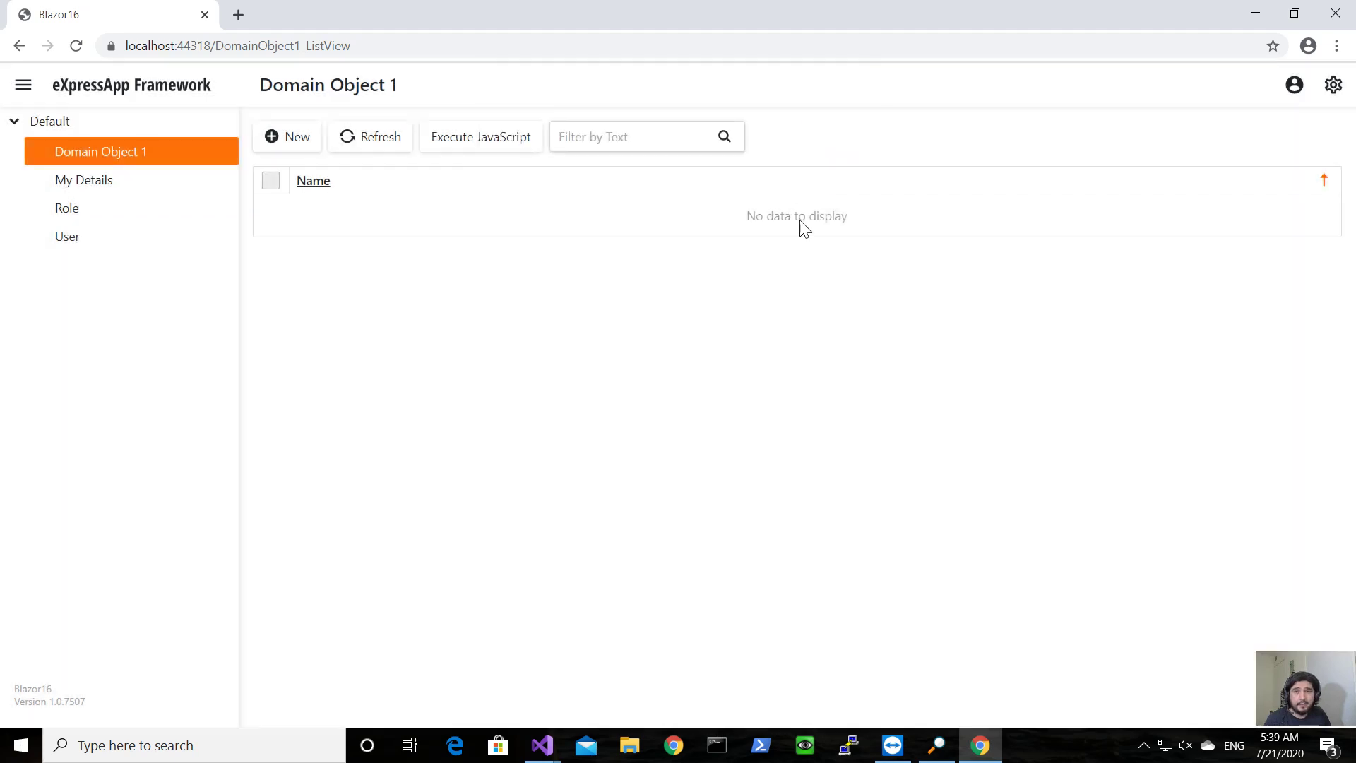
mouse_move(558, 550)
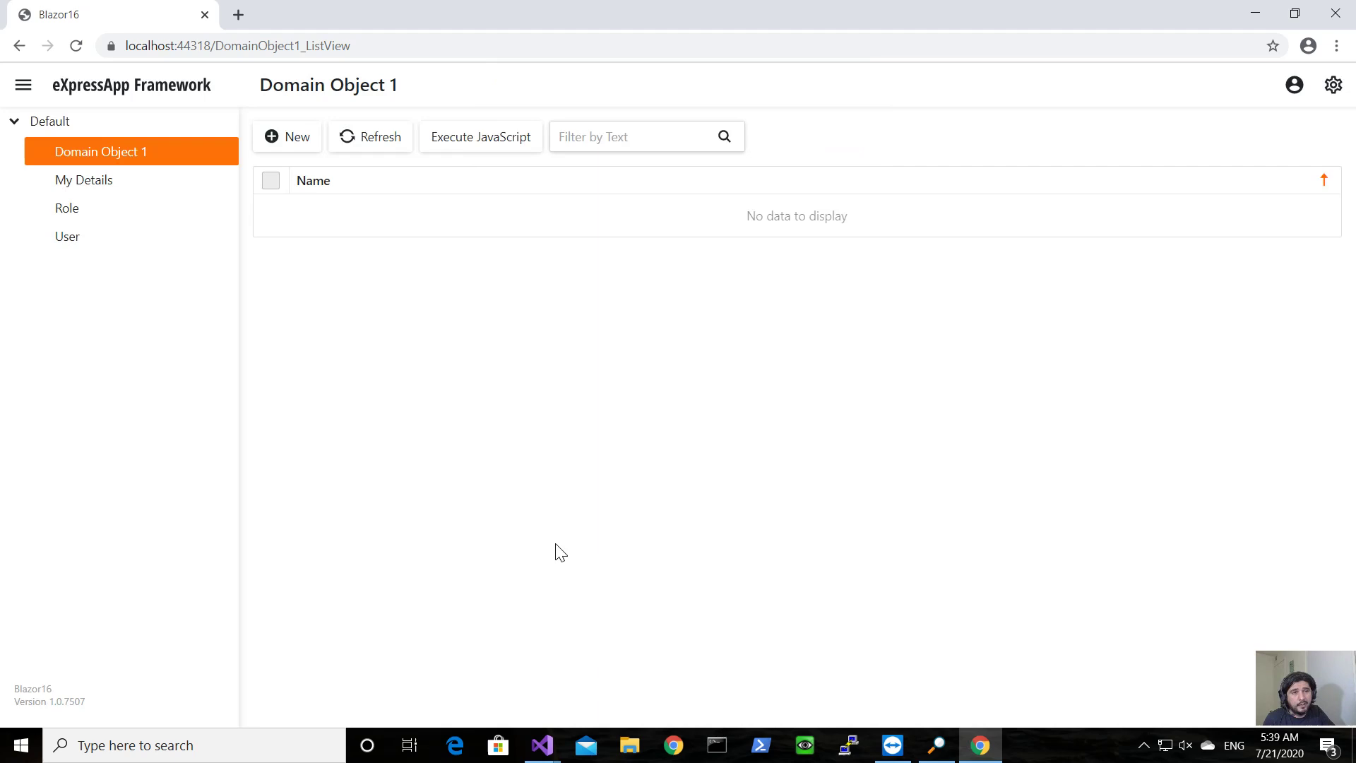
mouse_move(1334, 13)
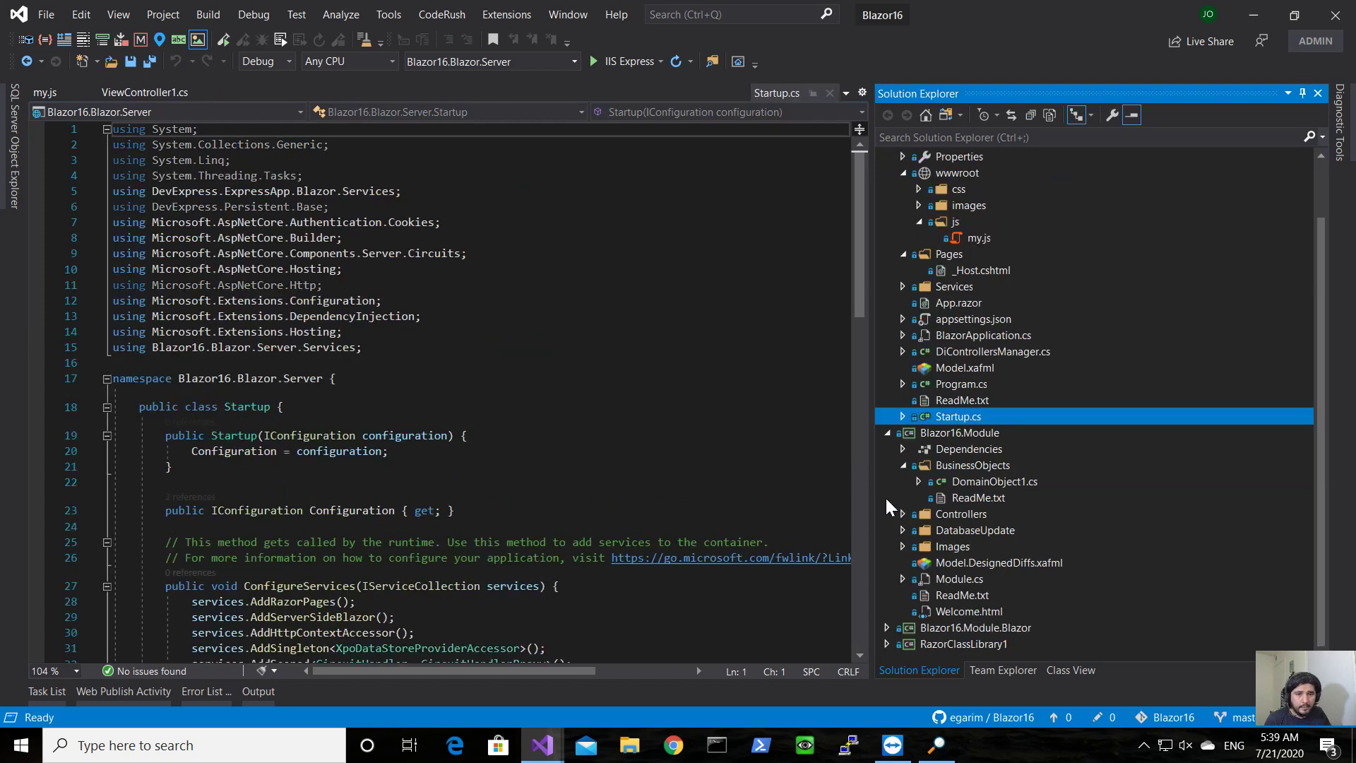
Scroll ViewController1.cs down to the SimpleAction_Execute handler
scroll(down, 3)
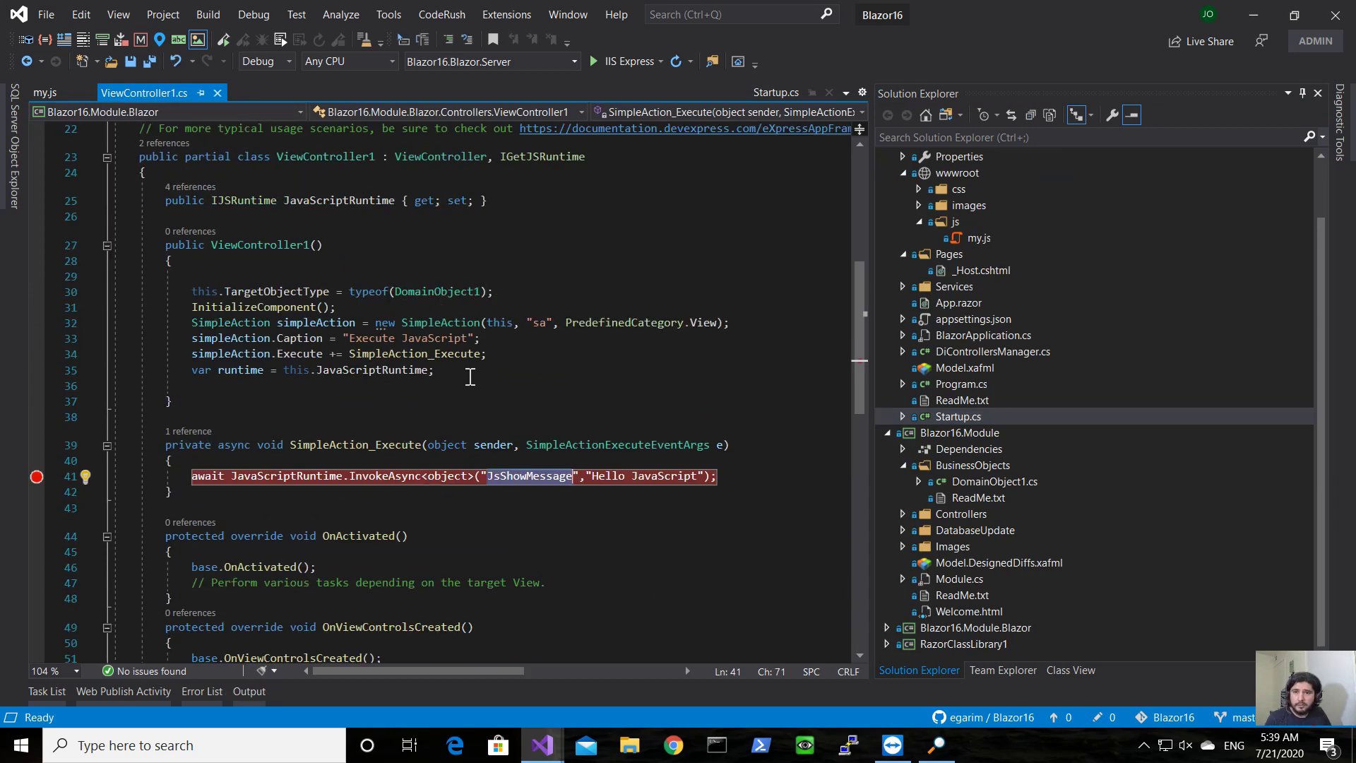
scroll(down, 3)
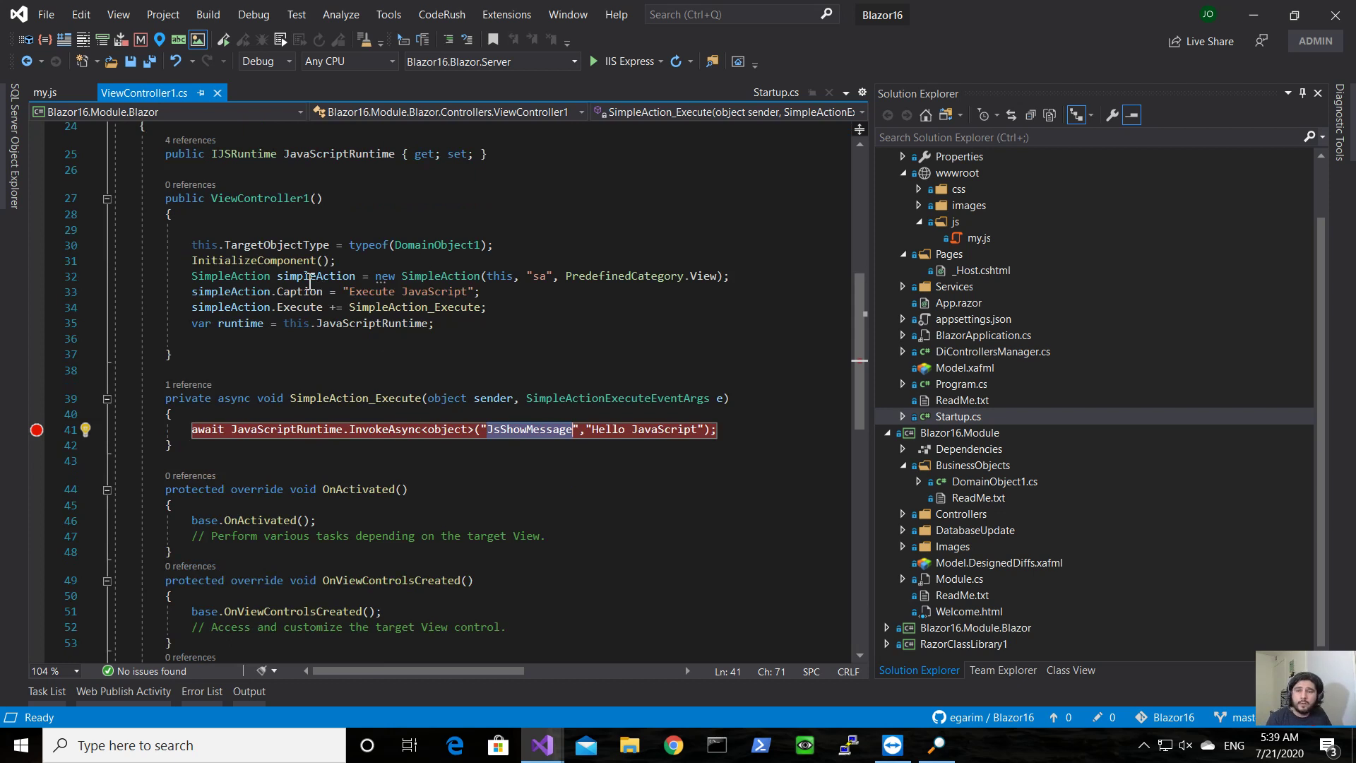
mouse_move(363, 429)
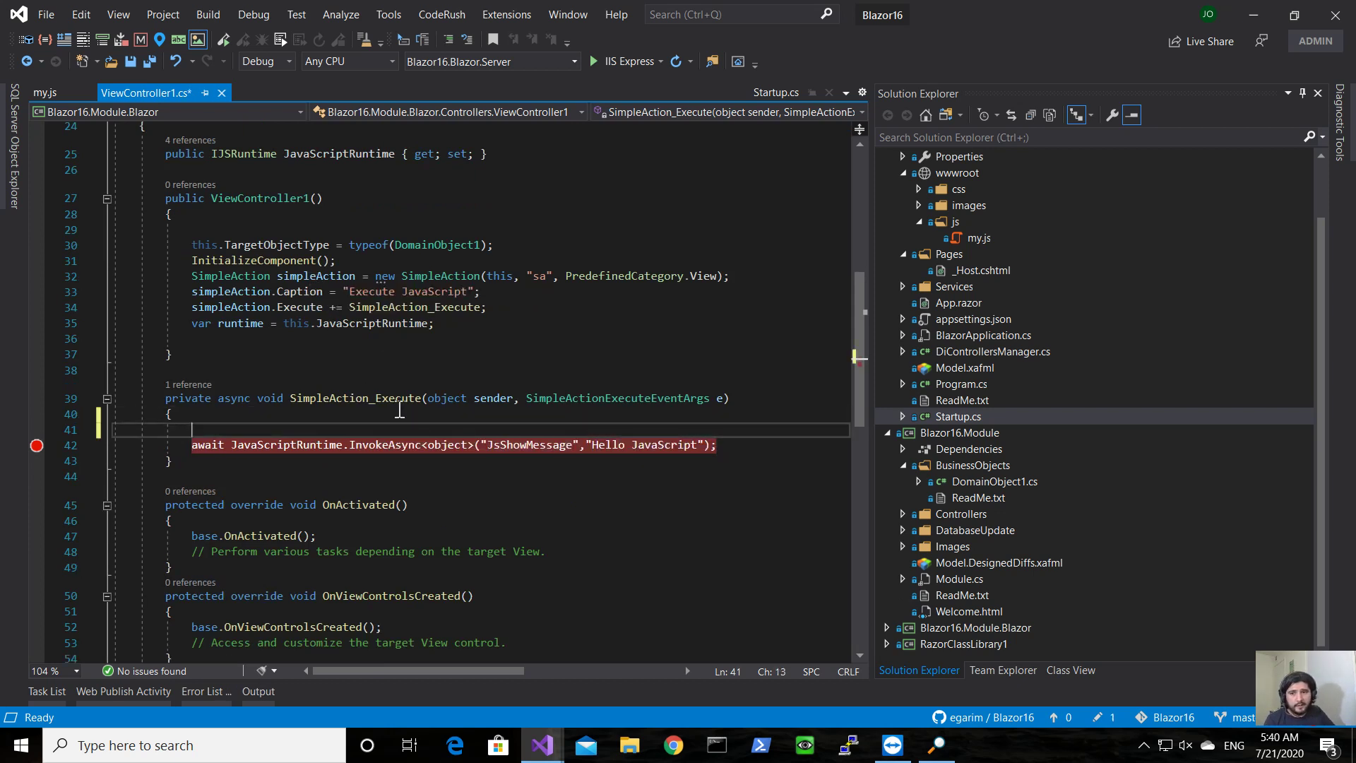
Declare currentObject as (DomainObject1)this.View.CurrentObject in the handler
text(thi)
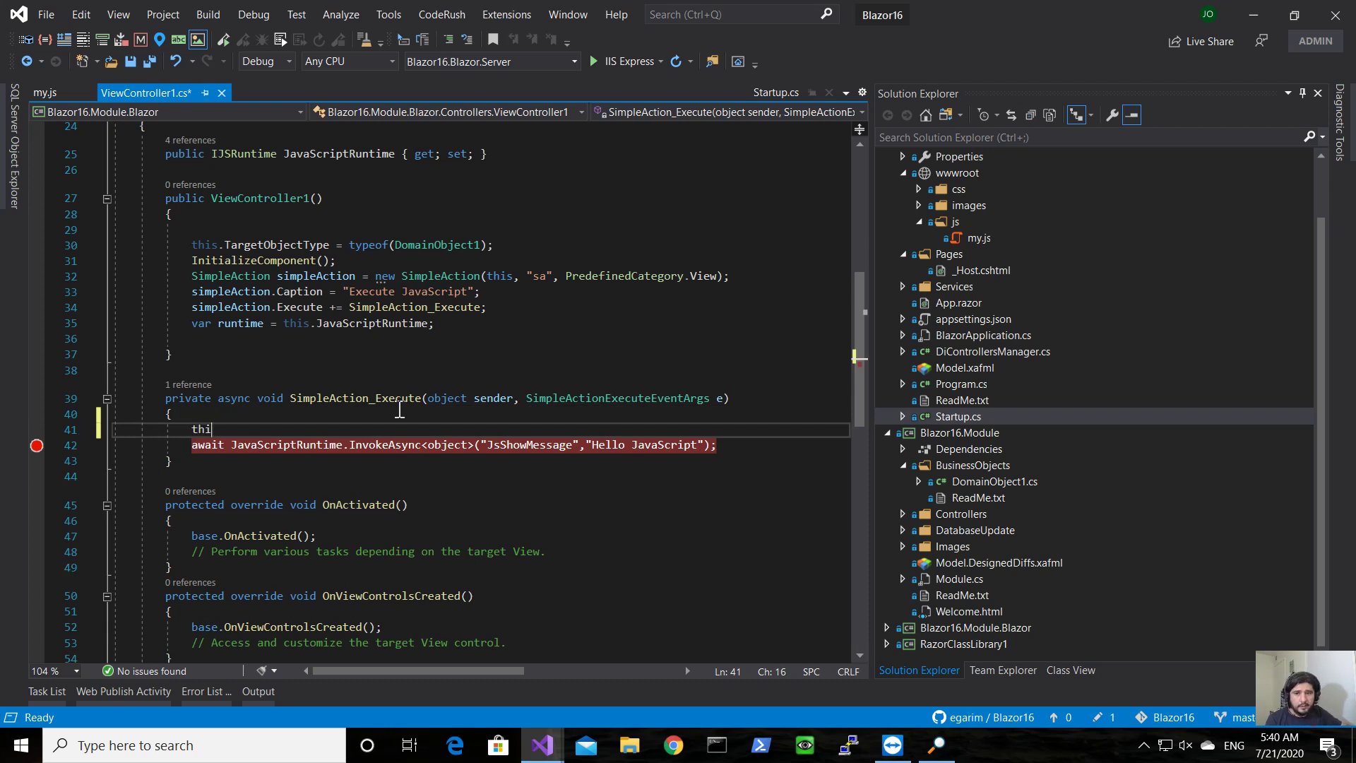
text(DOm)
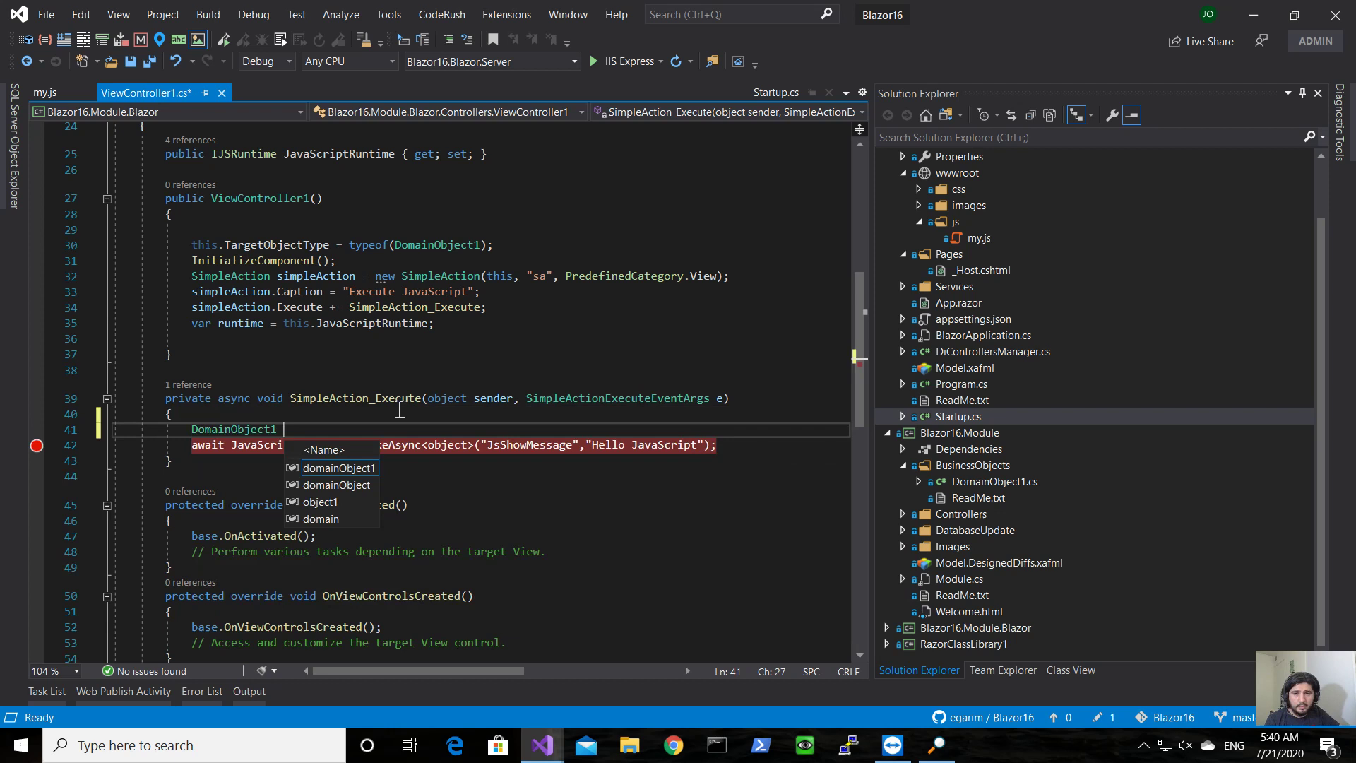
text(currentO)
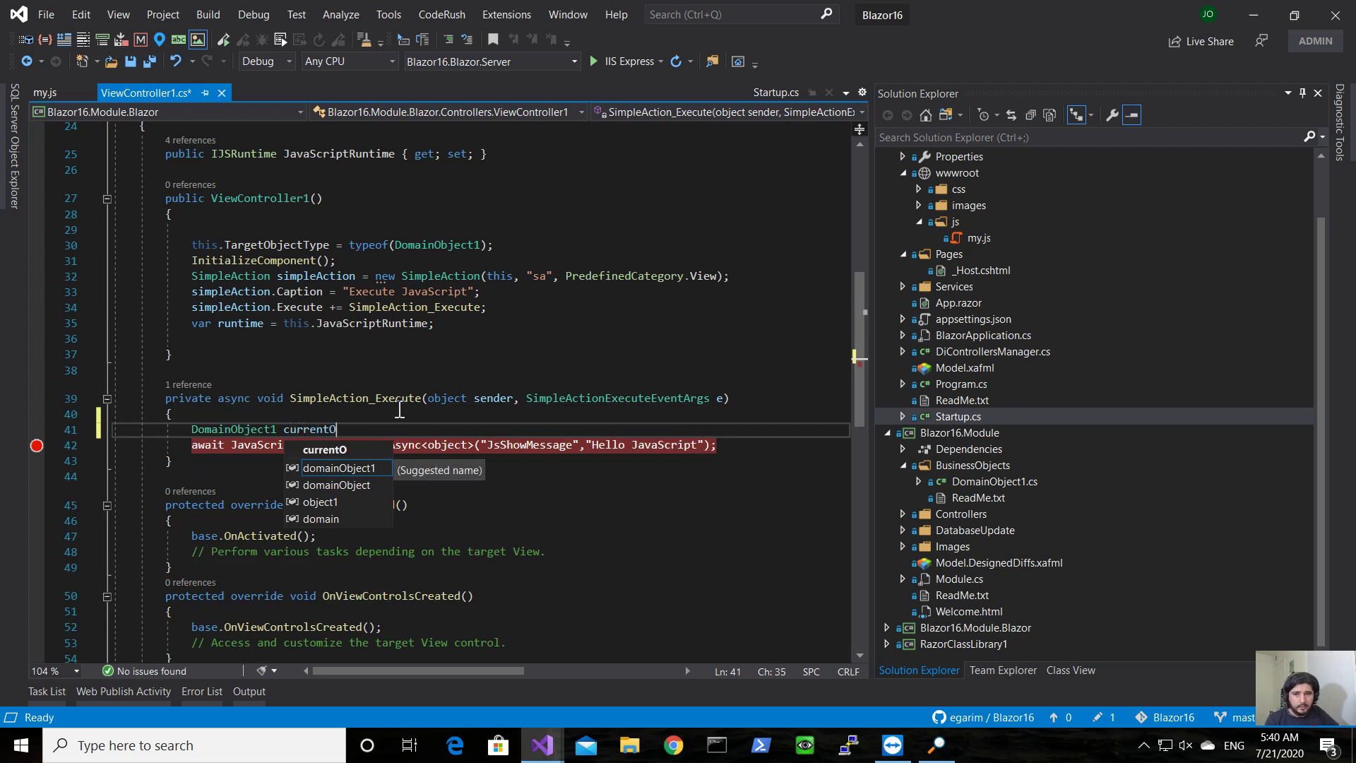
text(bject=)
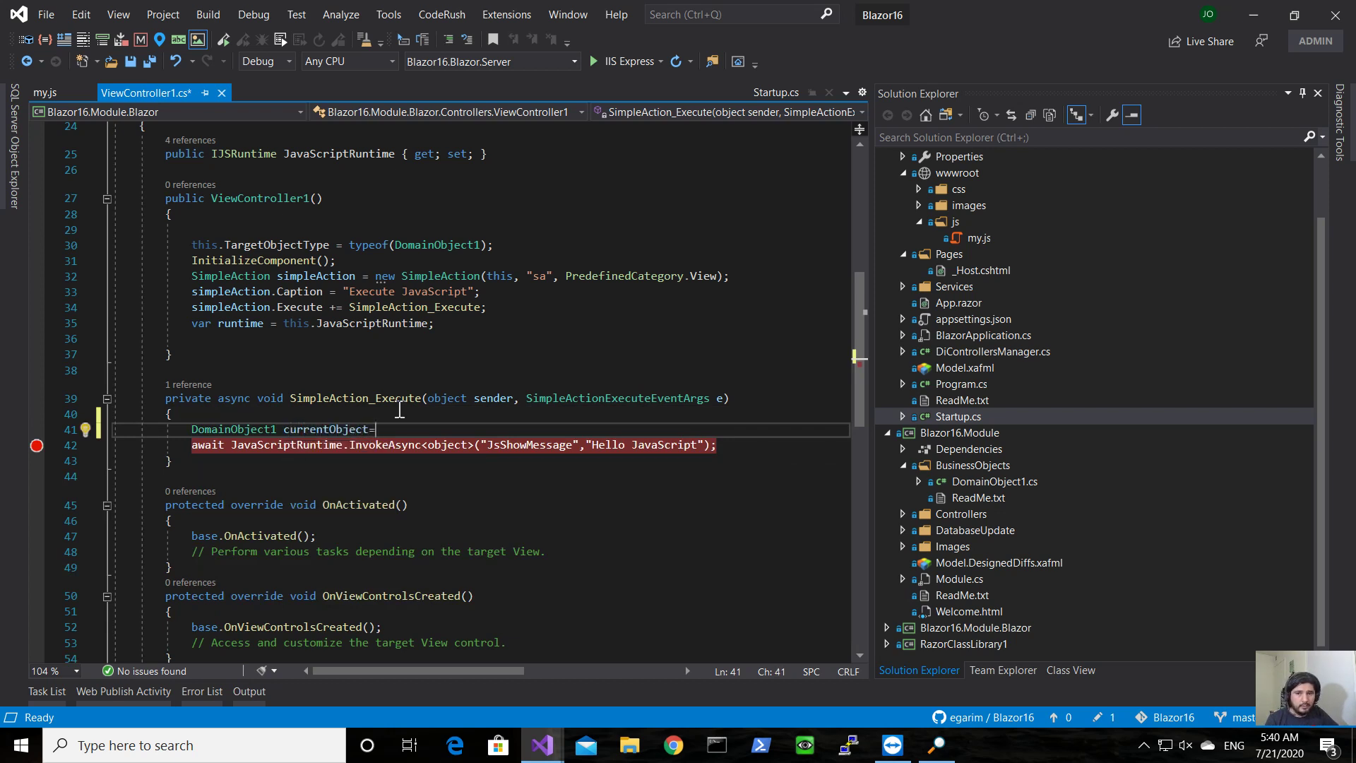
text((DomainObject1))
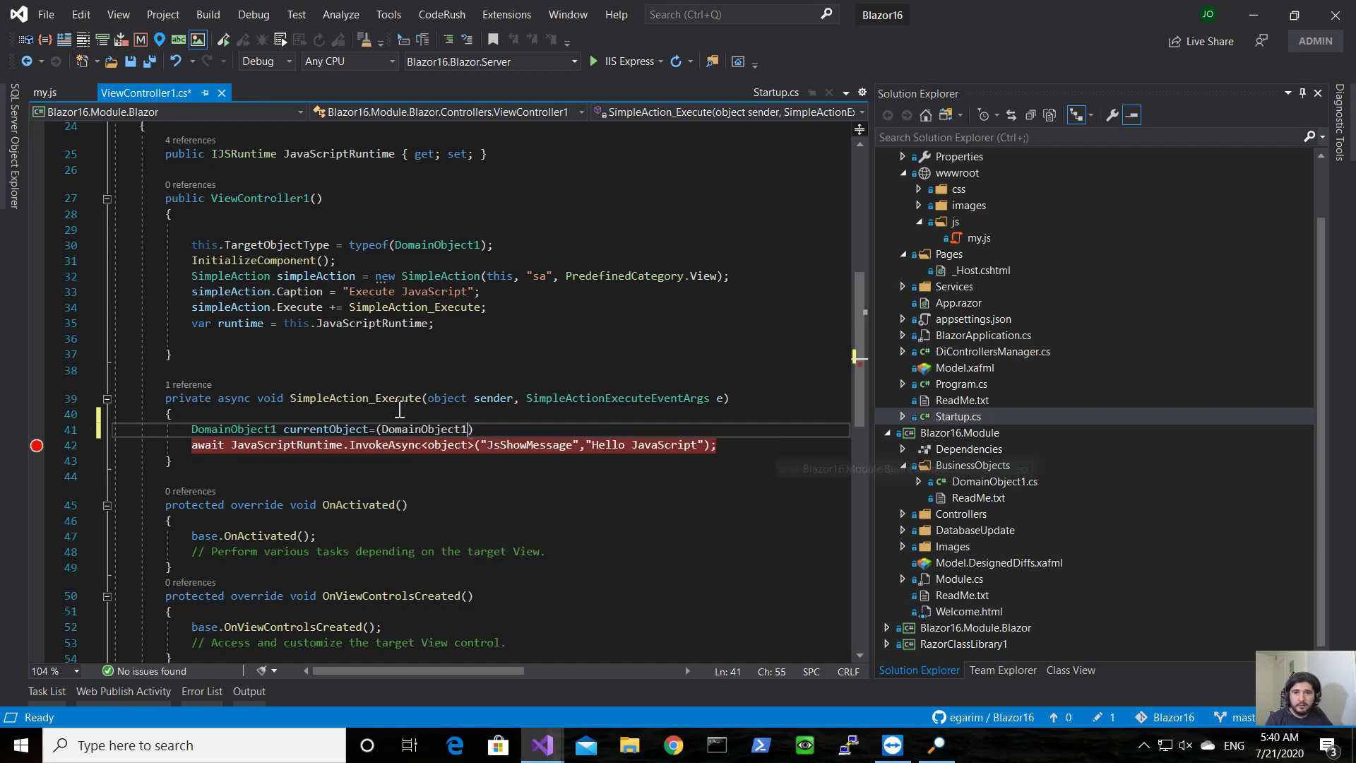
text(this.view.CurrentObject;)
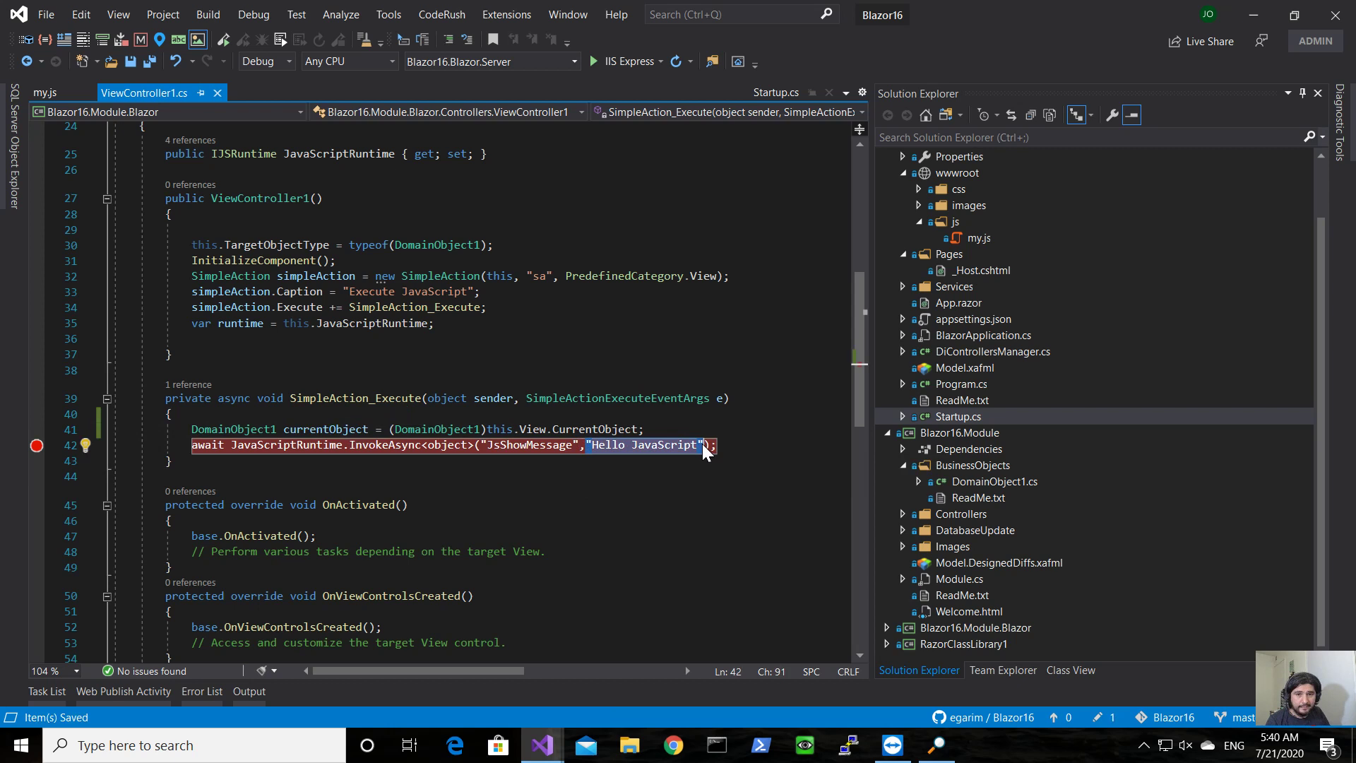
Pass currentObject.Name to JsShowMessage and relaunch the app
text(currentObject)
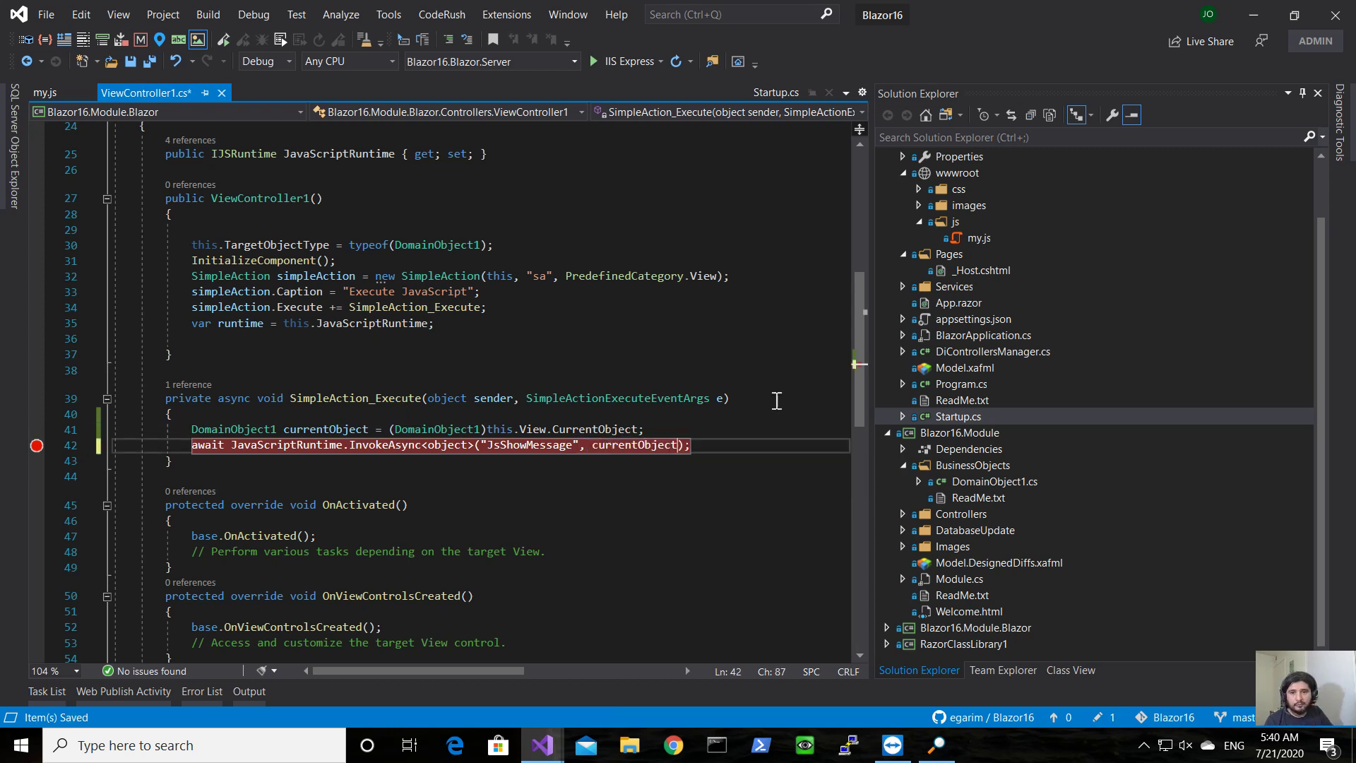
text(.n)
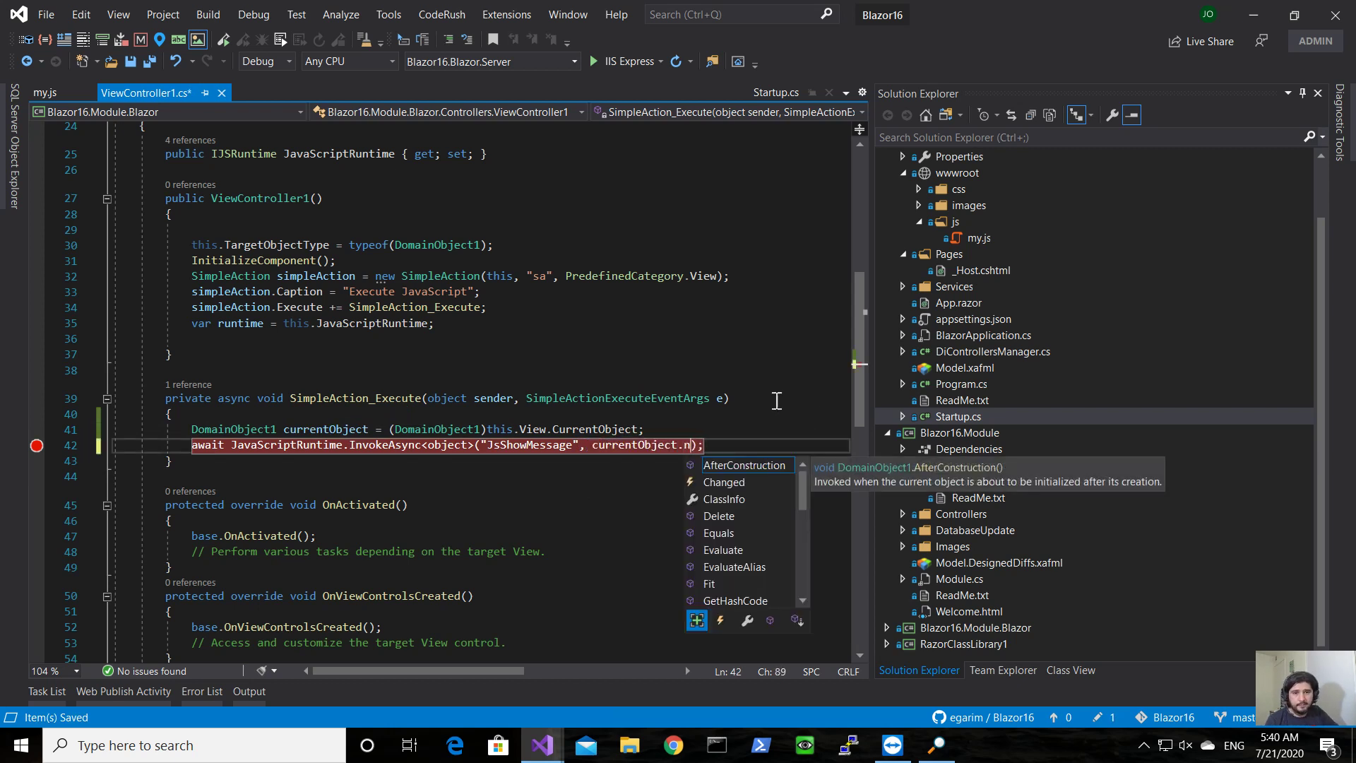
text(ame)
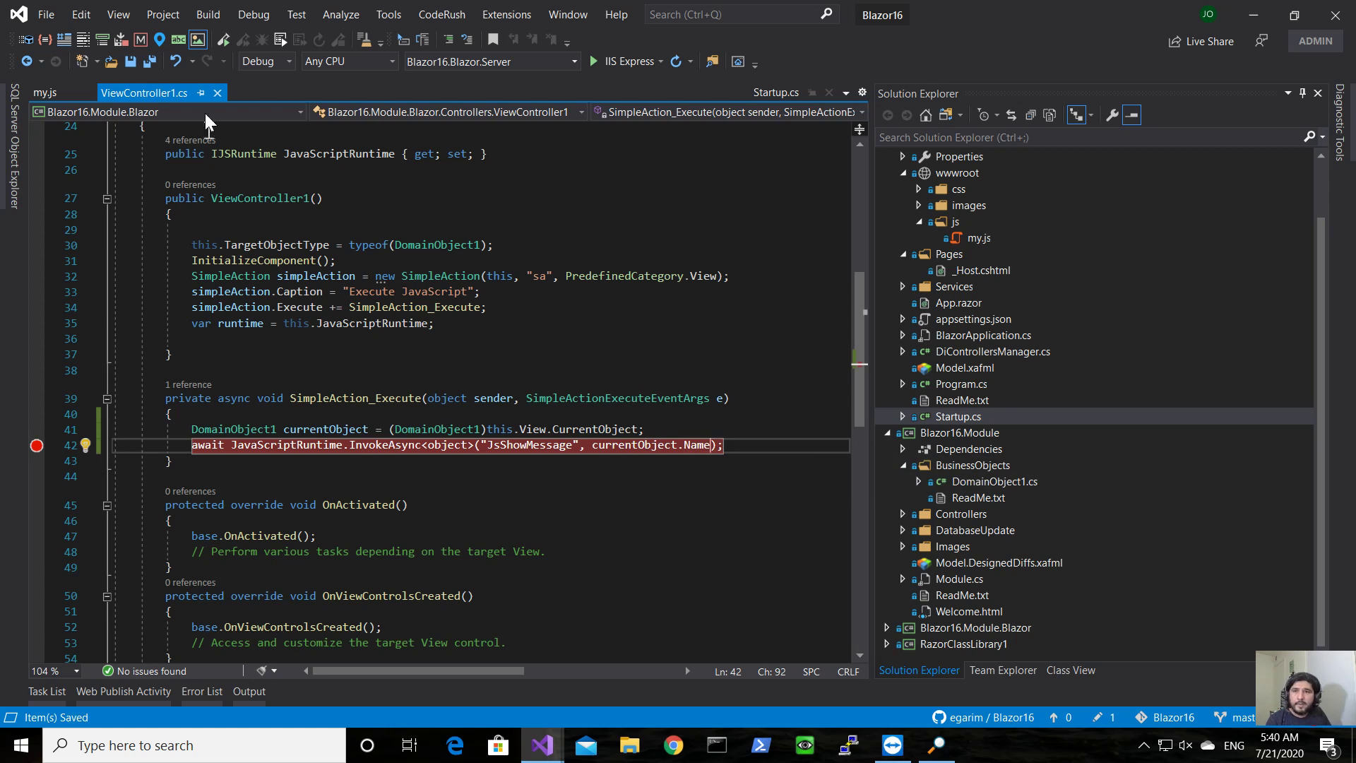
click(594, 61)
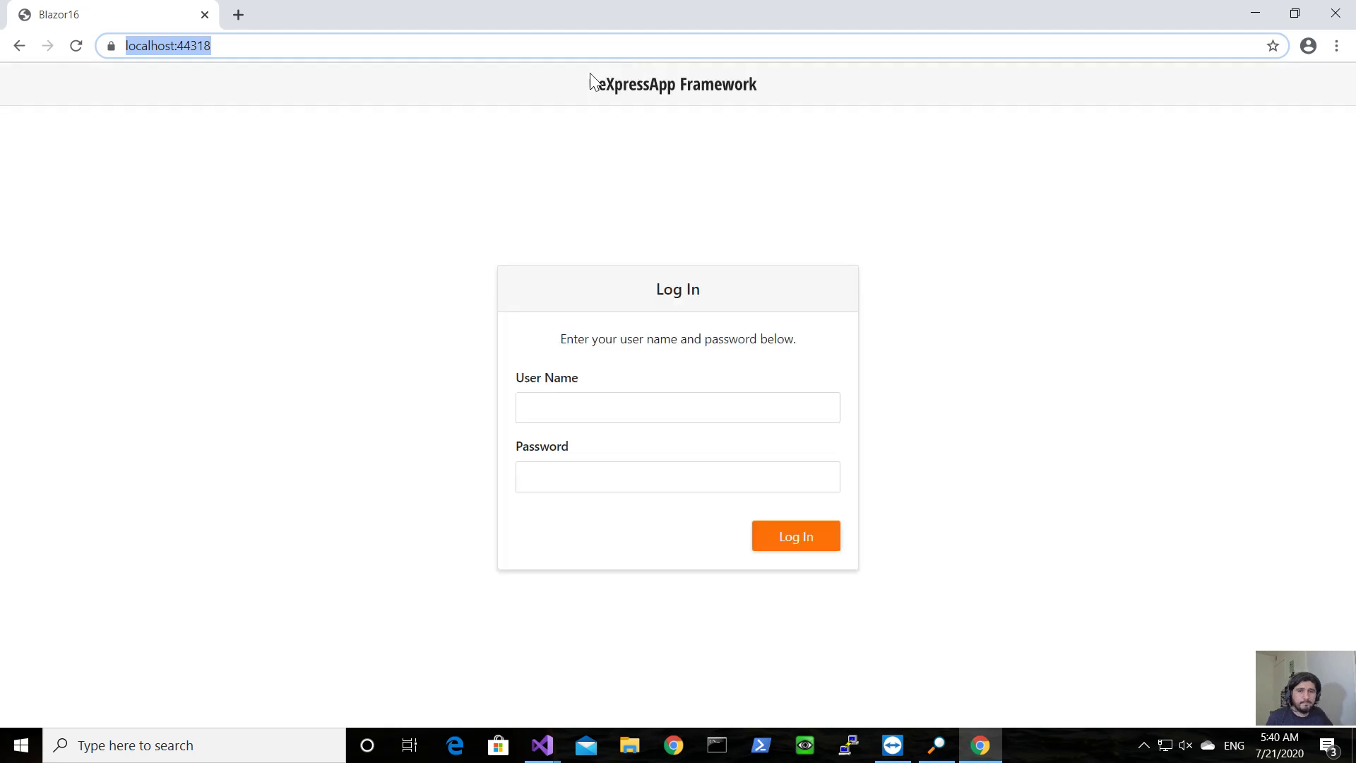
Enter the Admin user name and log in to the empty Domain Object 1 list
text(AD)
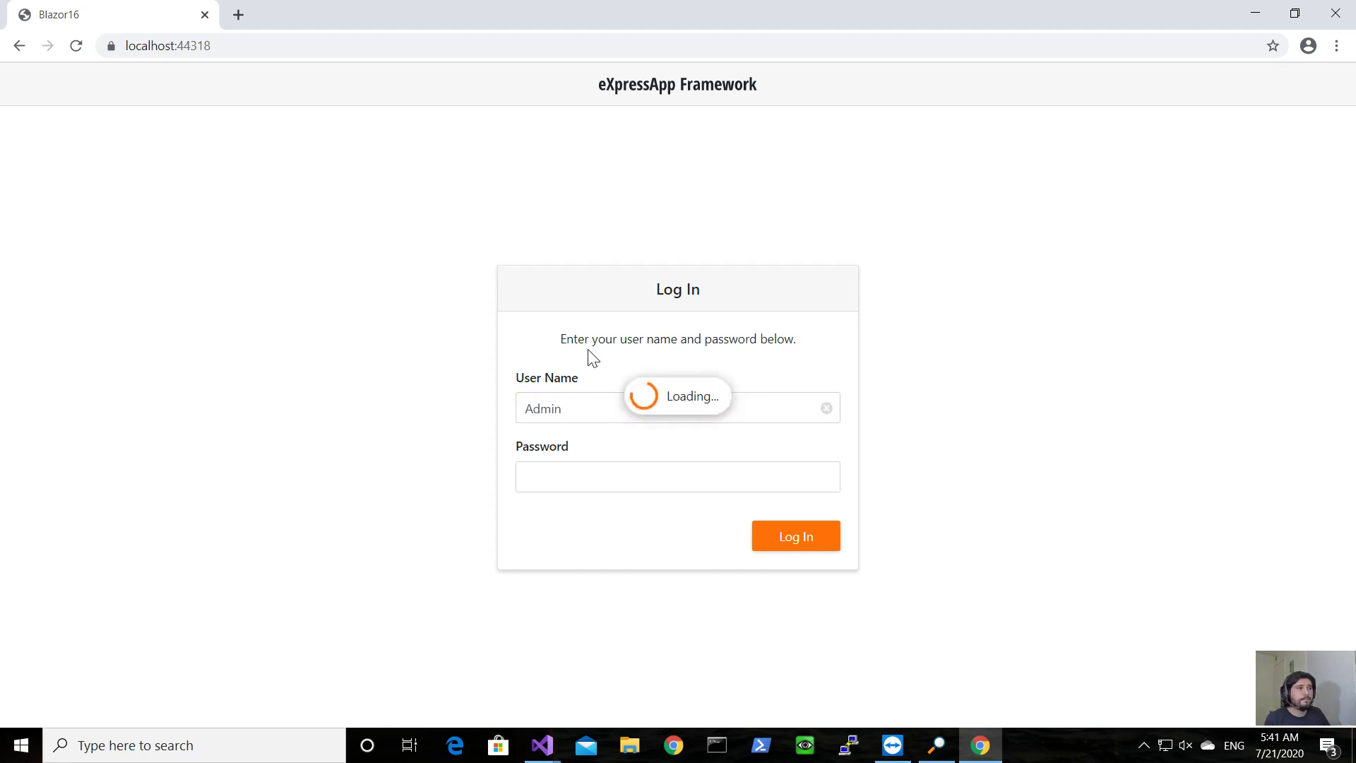
click(796, 536)
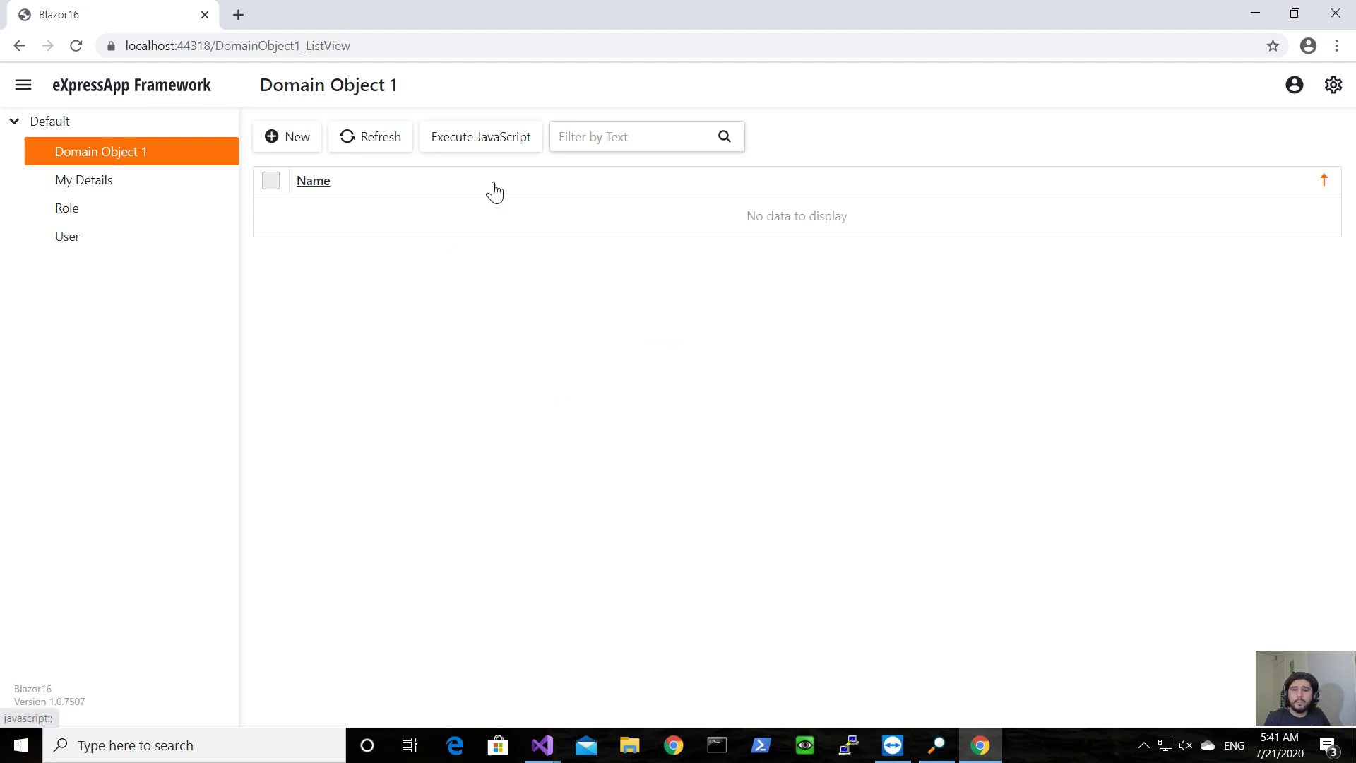
Create new Domain Object 1 records named Javier, Hector and Oniel
click(287, 136)
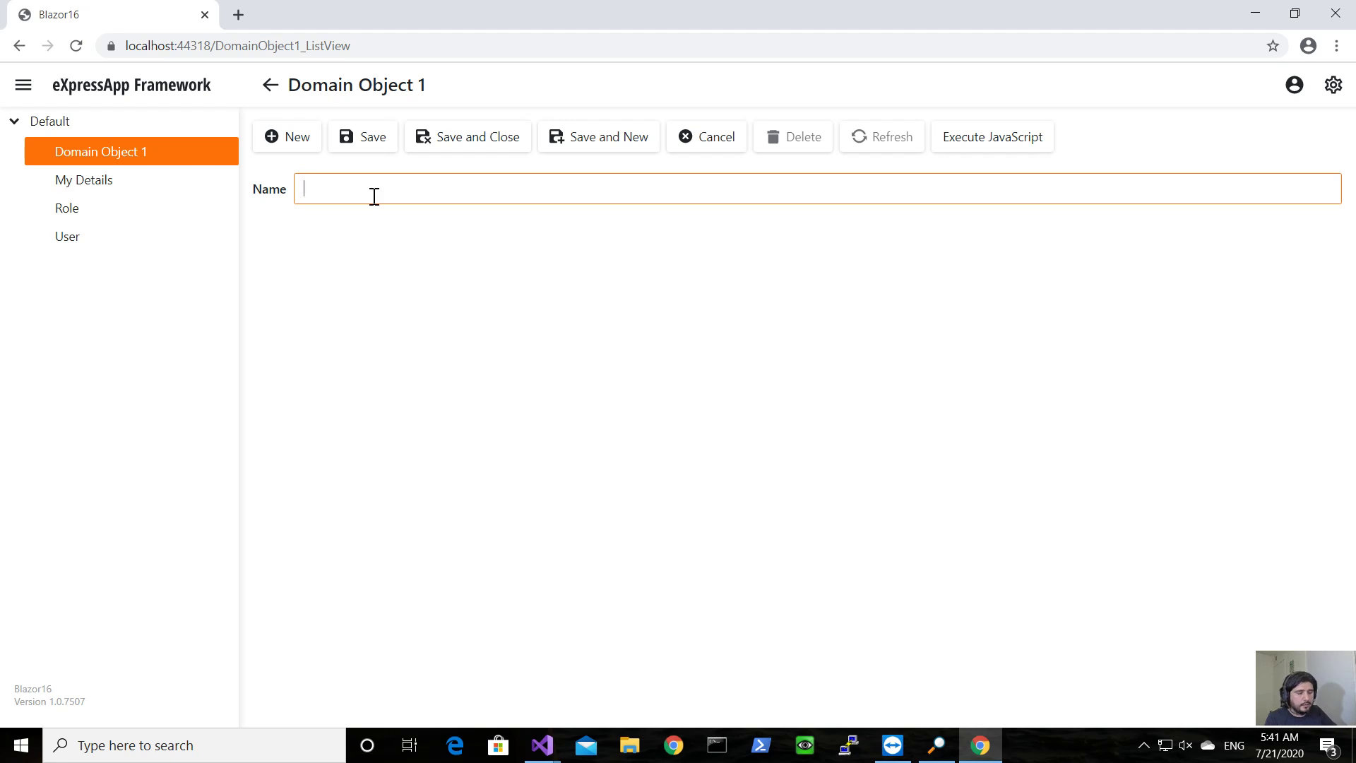
text(Javier)
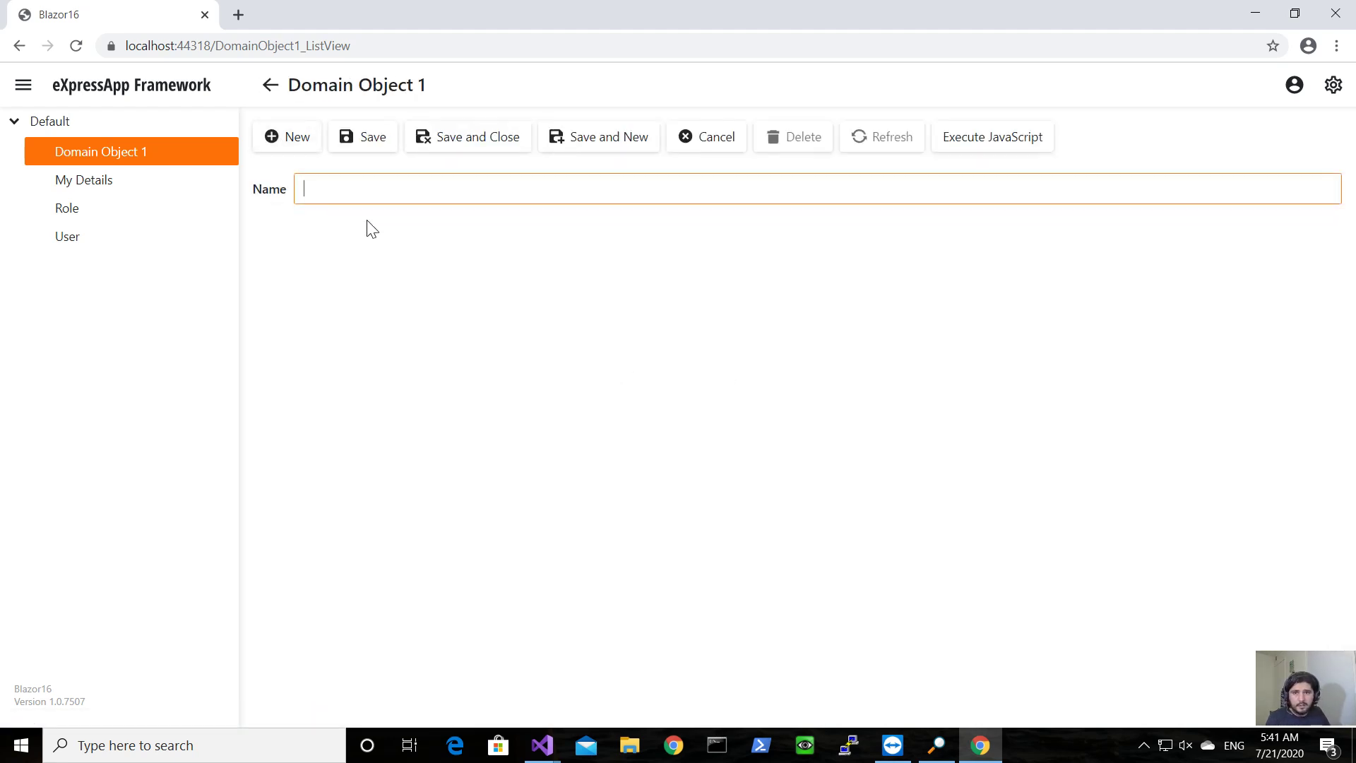
text(Hector)
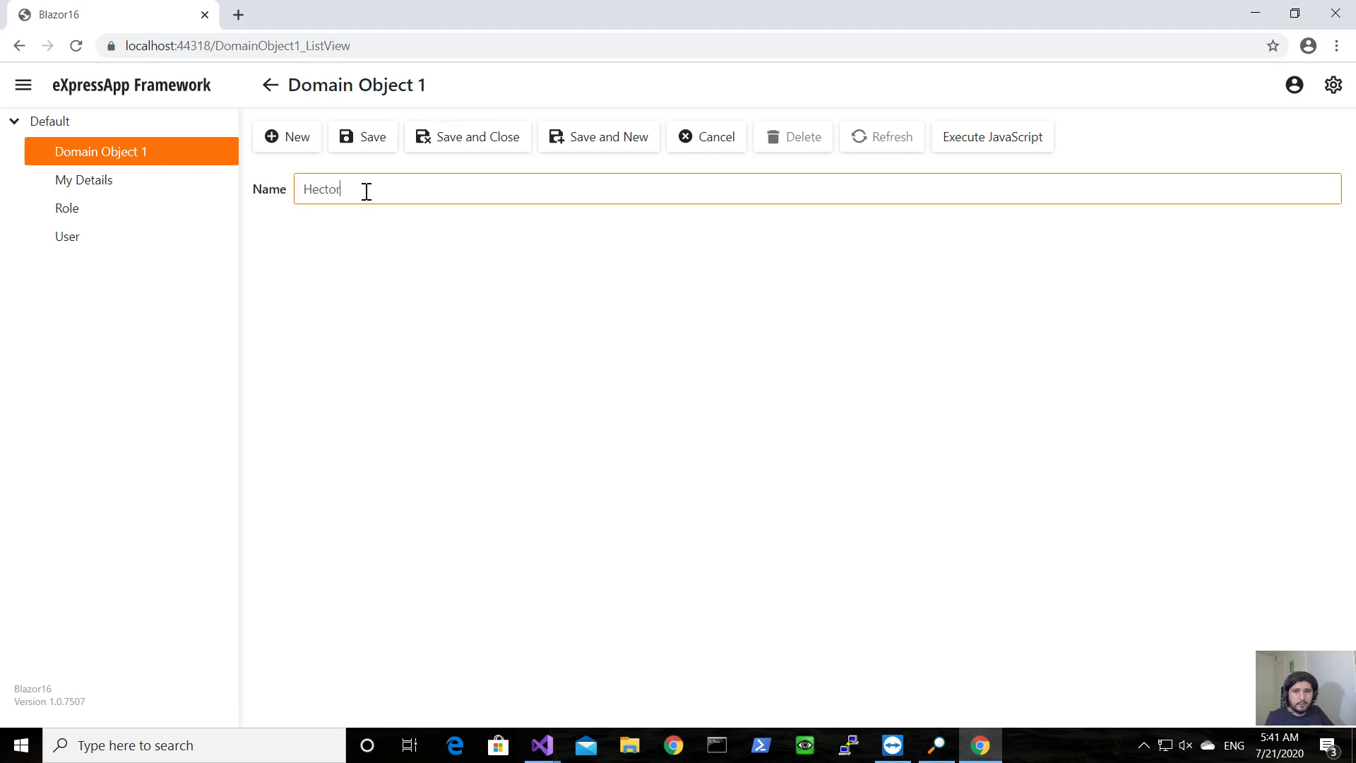
click(467, 136)
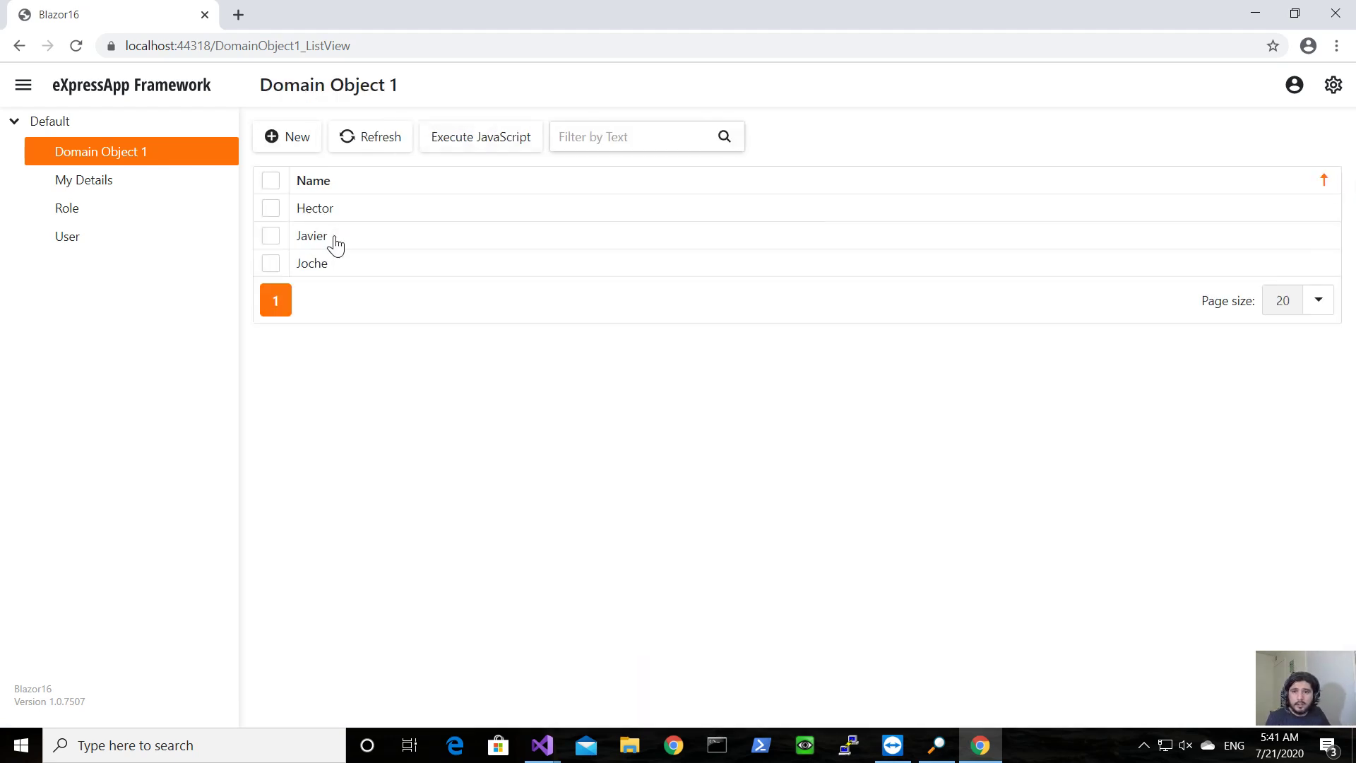
click(287, 137)
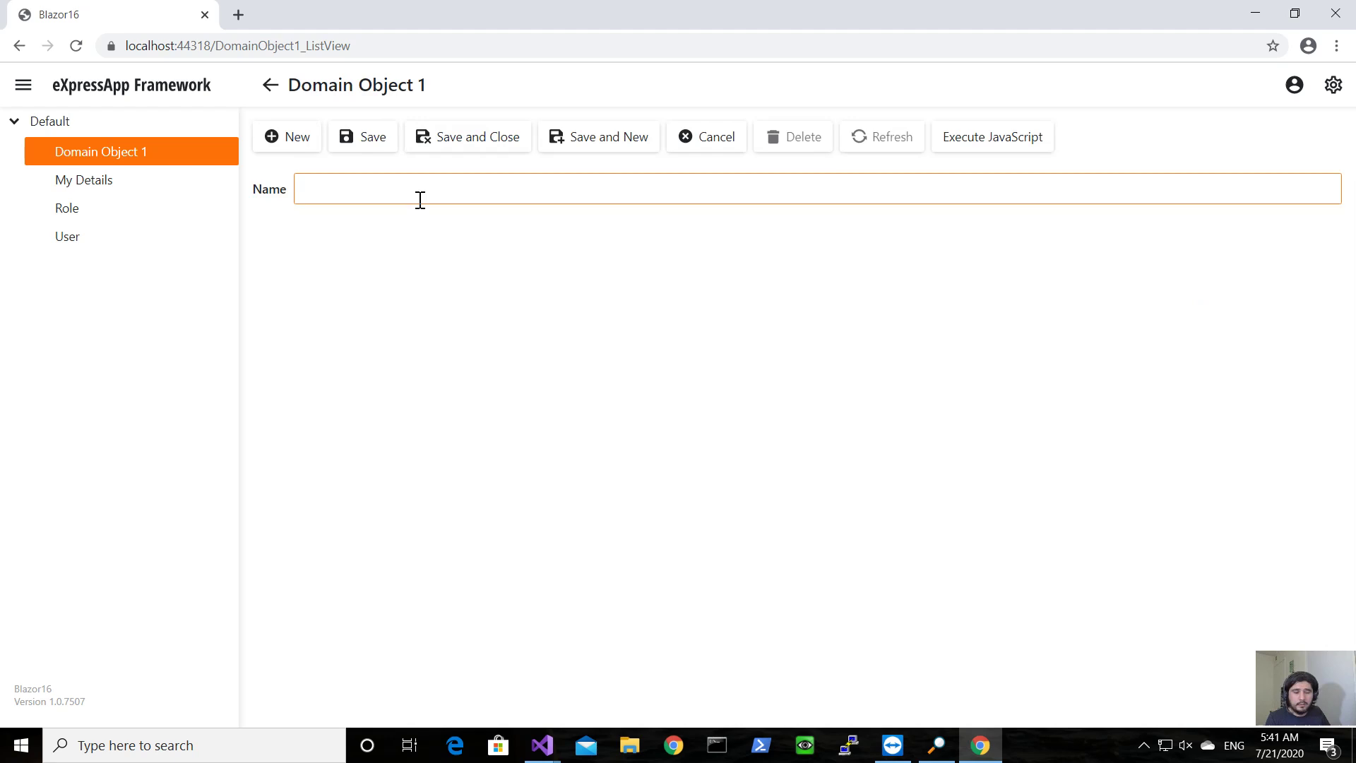
text(Oniel)
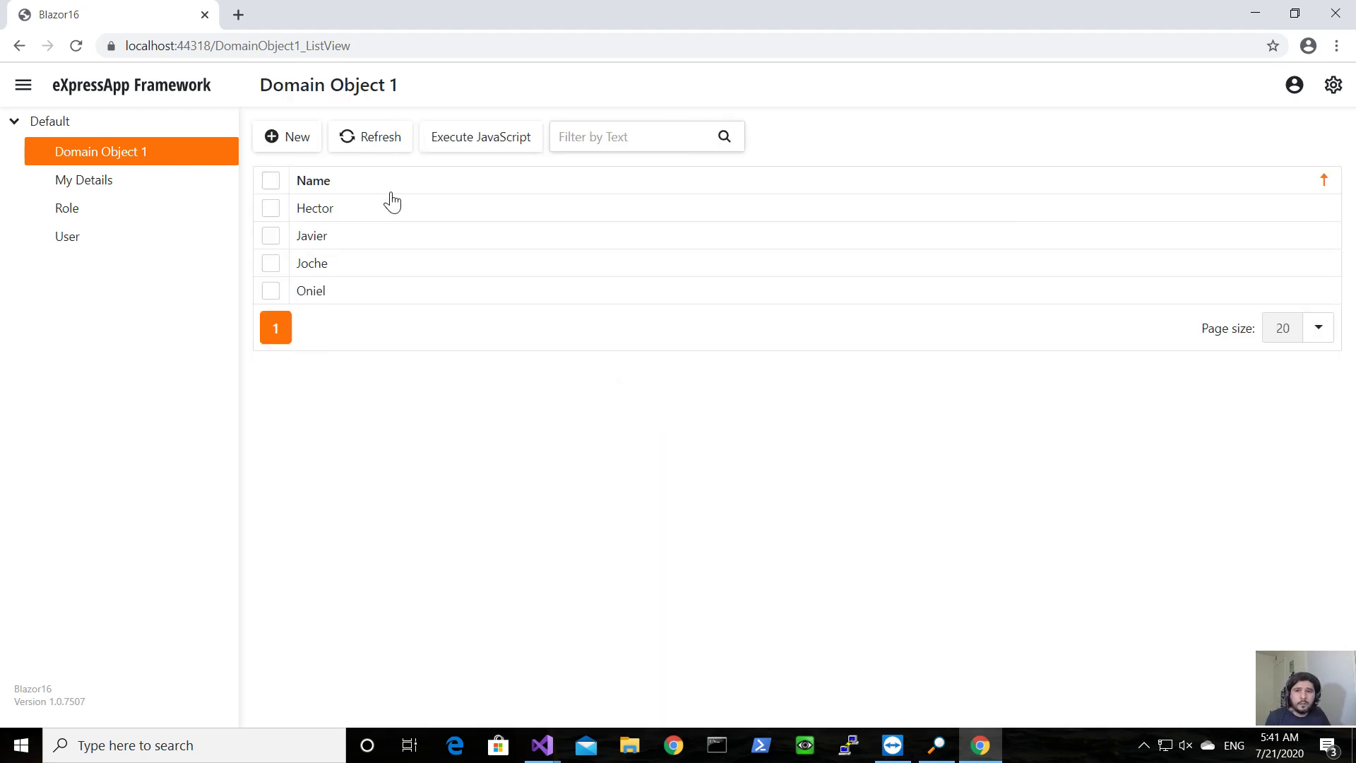
mouse_move(364, 221)
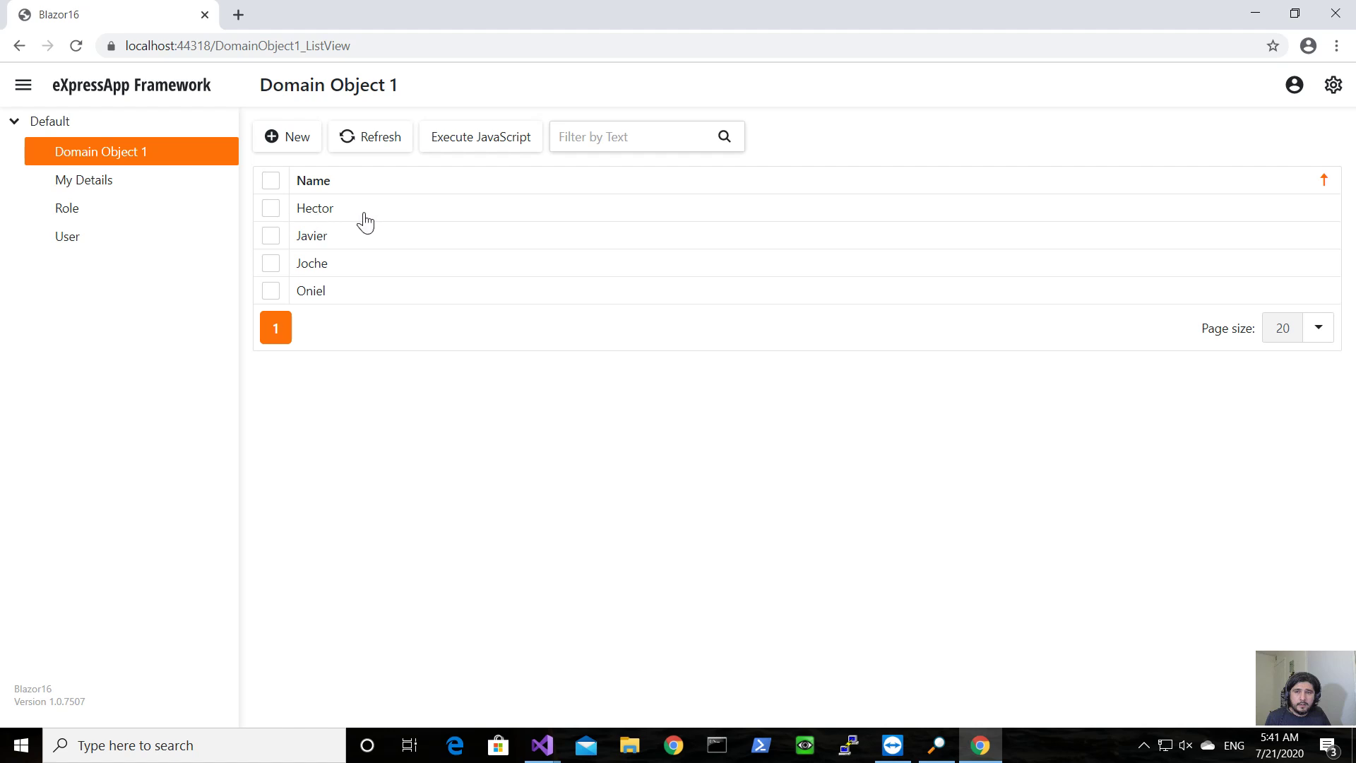
Open Hector, dismiss its 'Hector' alert, run the action, and resume after the breakpoint
click(314, 207)
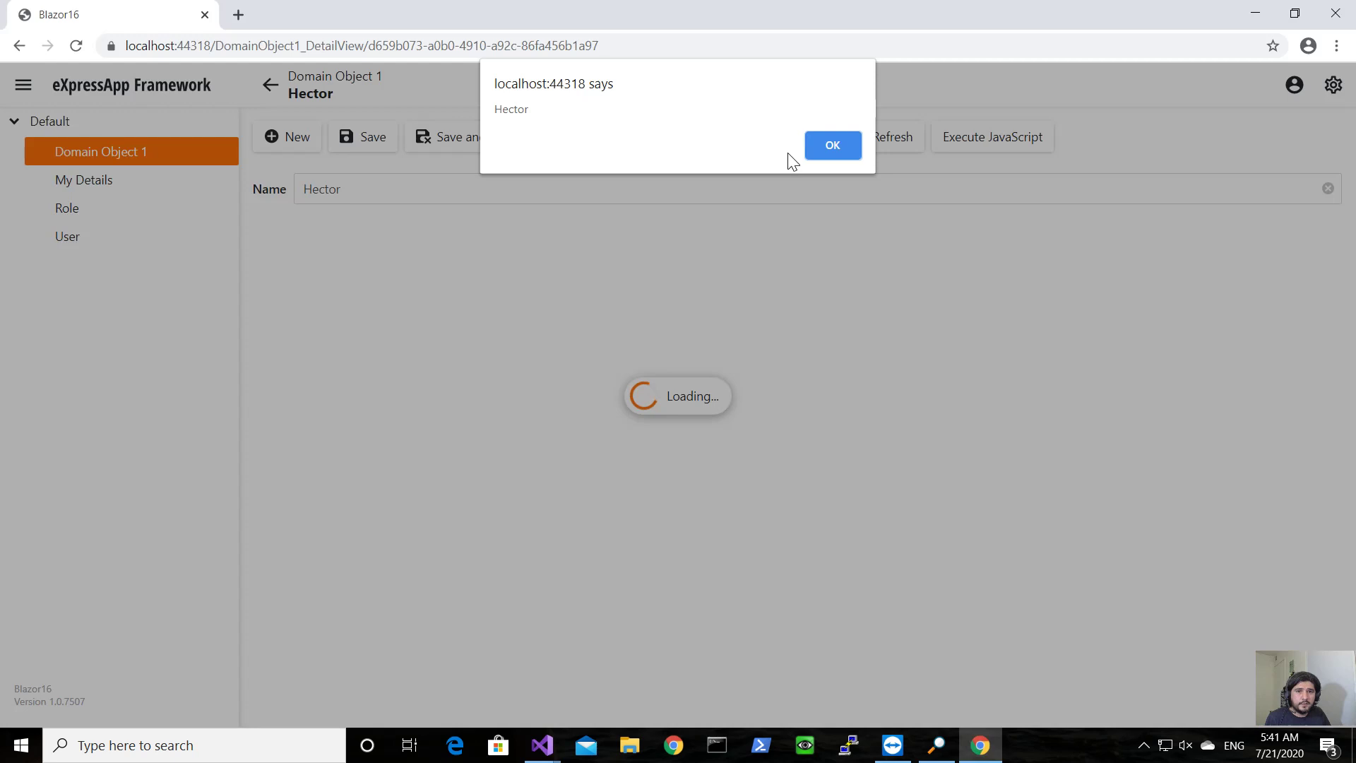
click(832, 144)
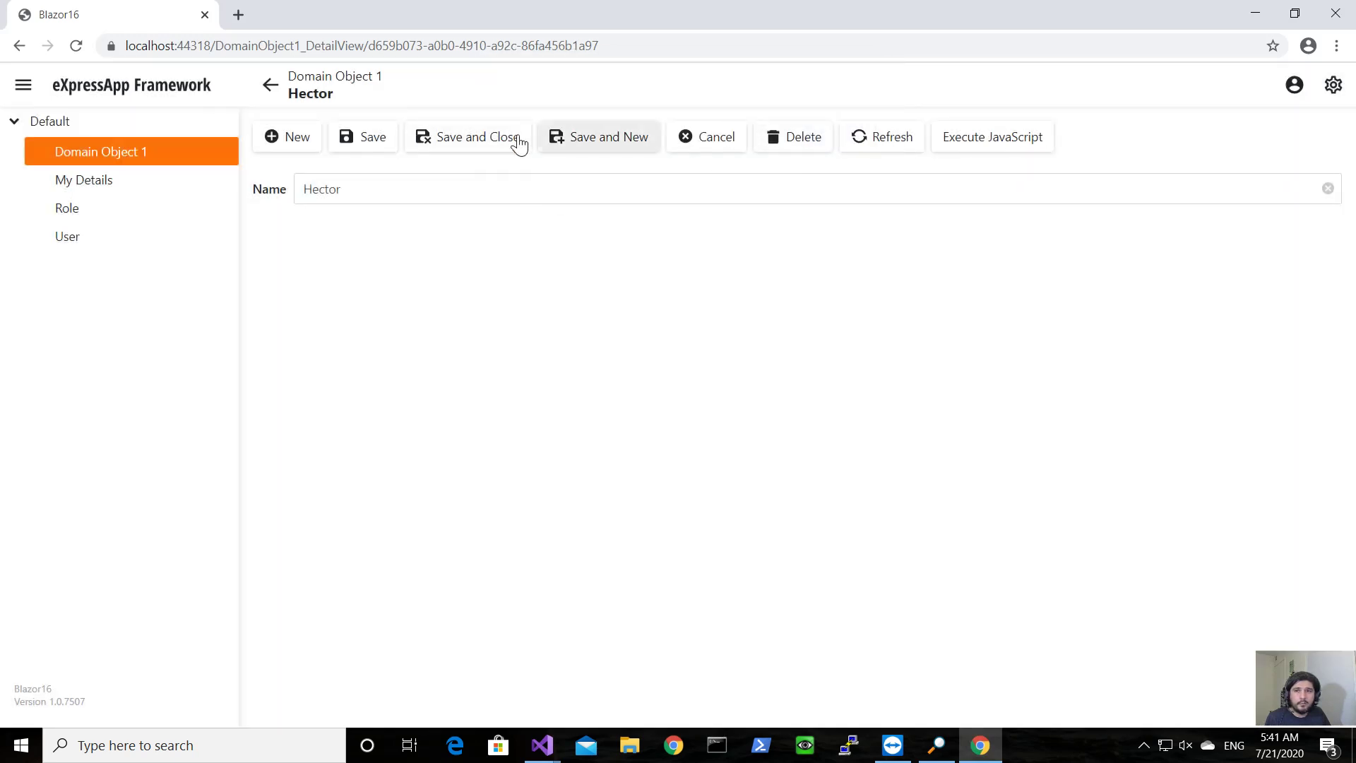
click(467, 136)
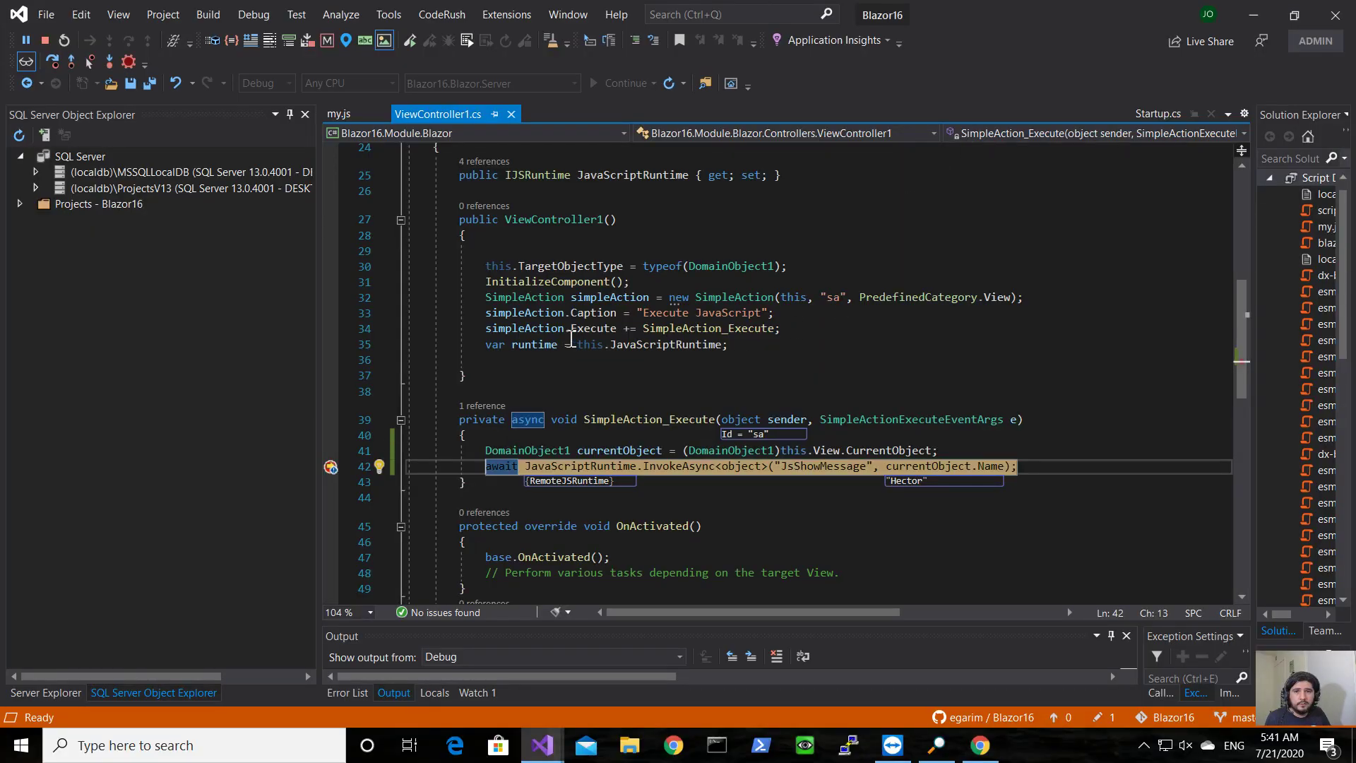
click(593, 83)
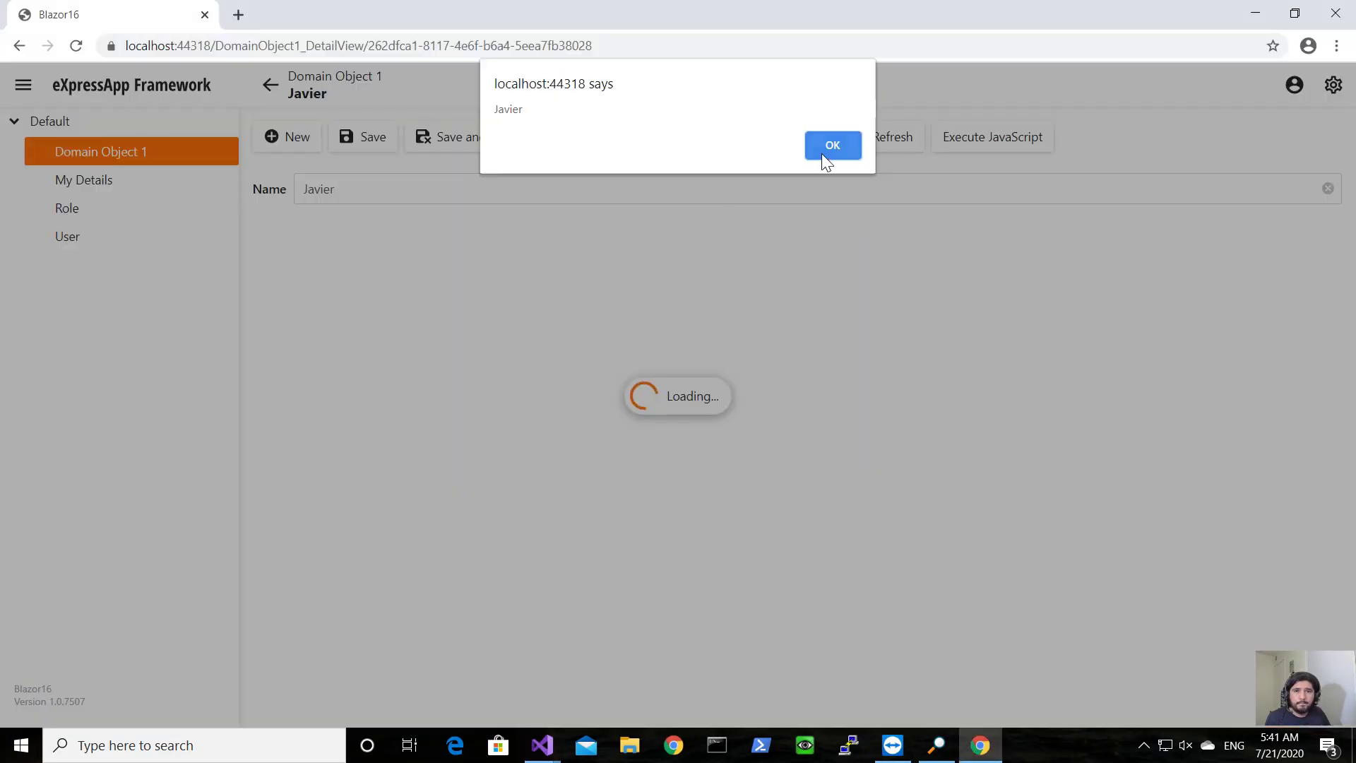
Dismiss the 'Javier' alert, run the action on Oniel, and dismiss the 'Oniel' alert
click(833, 145)
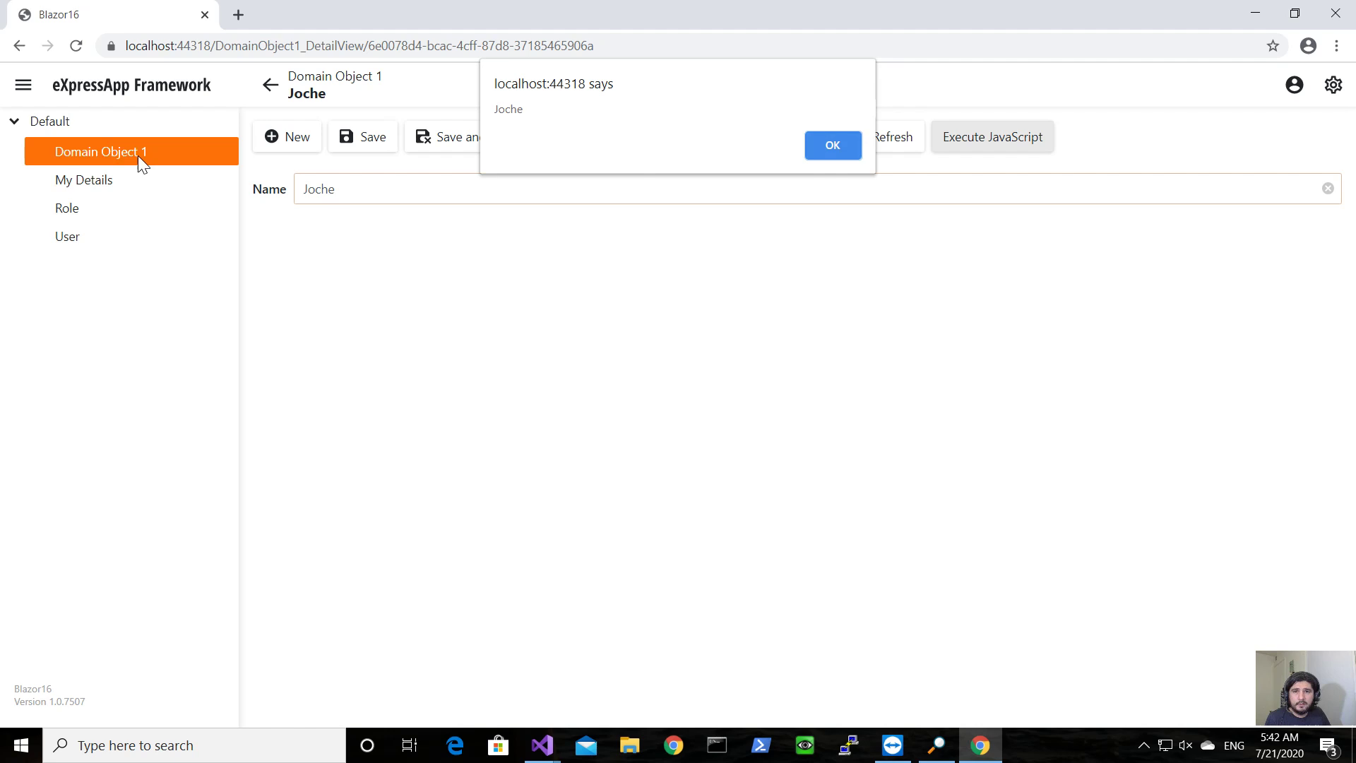
click(832, 145)
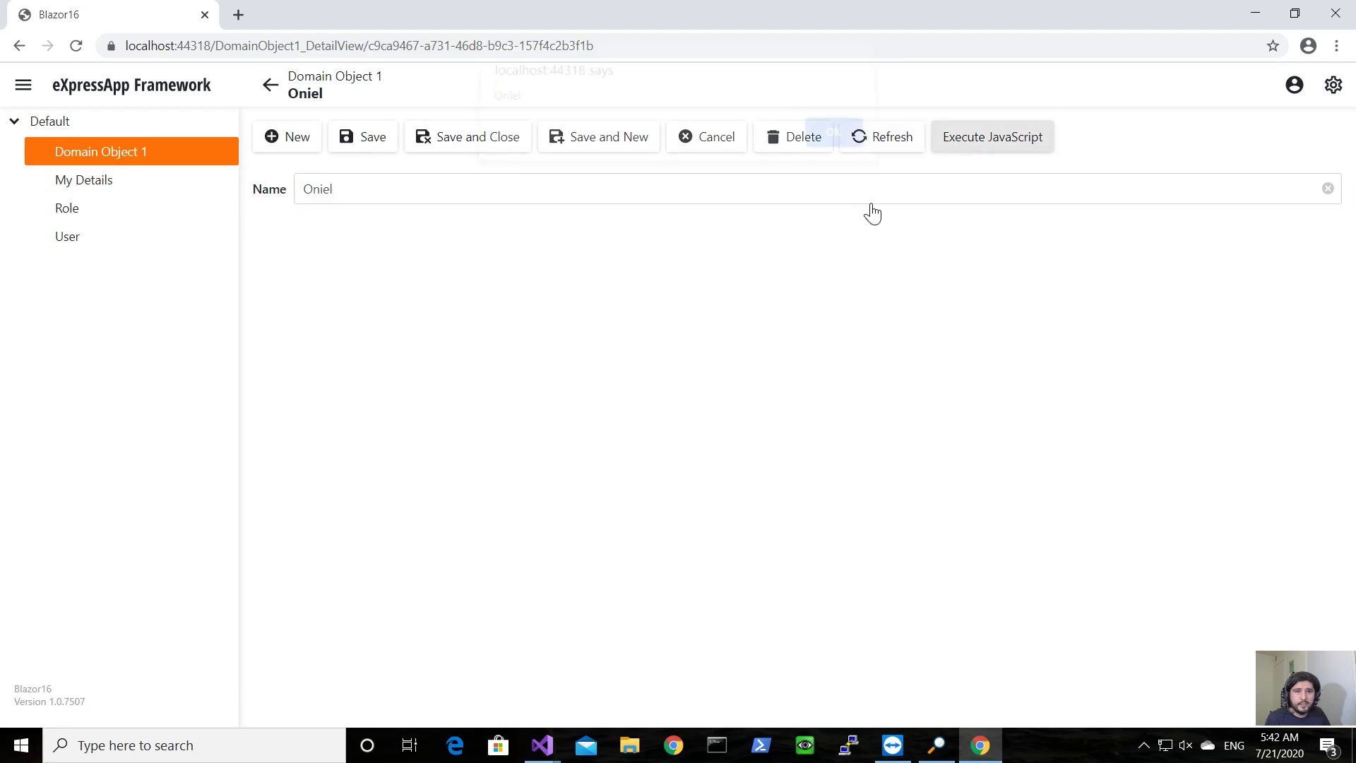
click(992, 137)
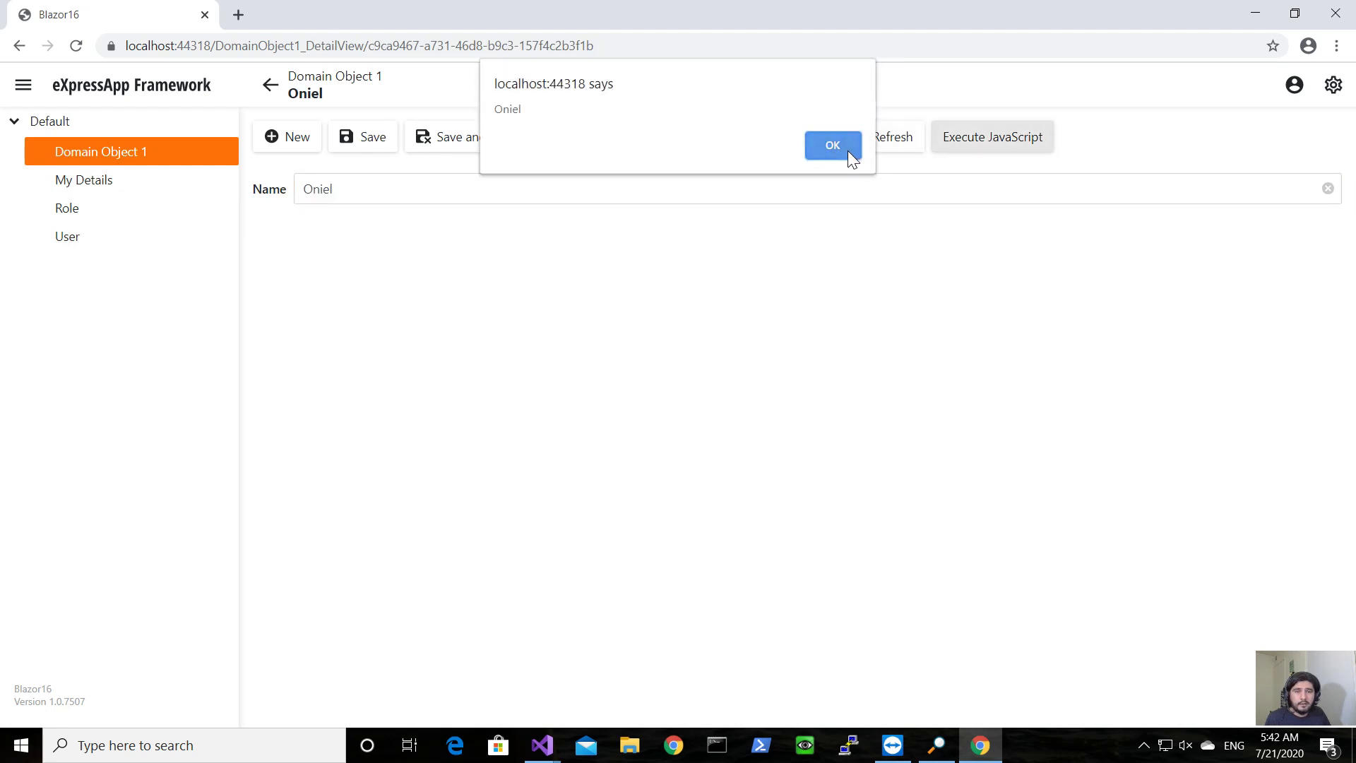
click(833, 145)
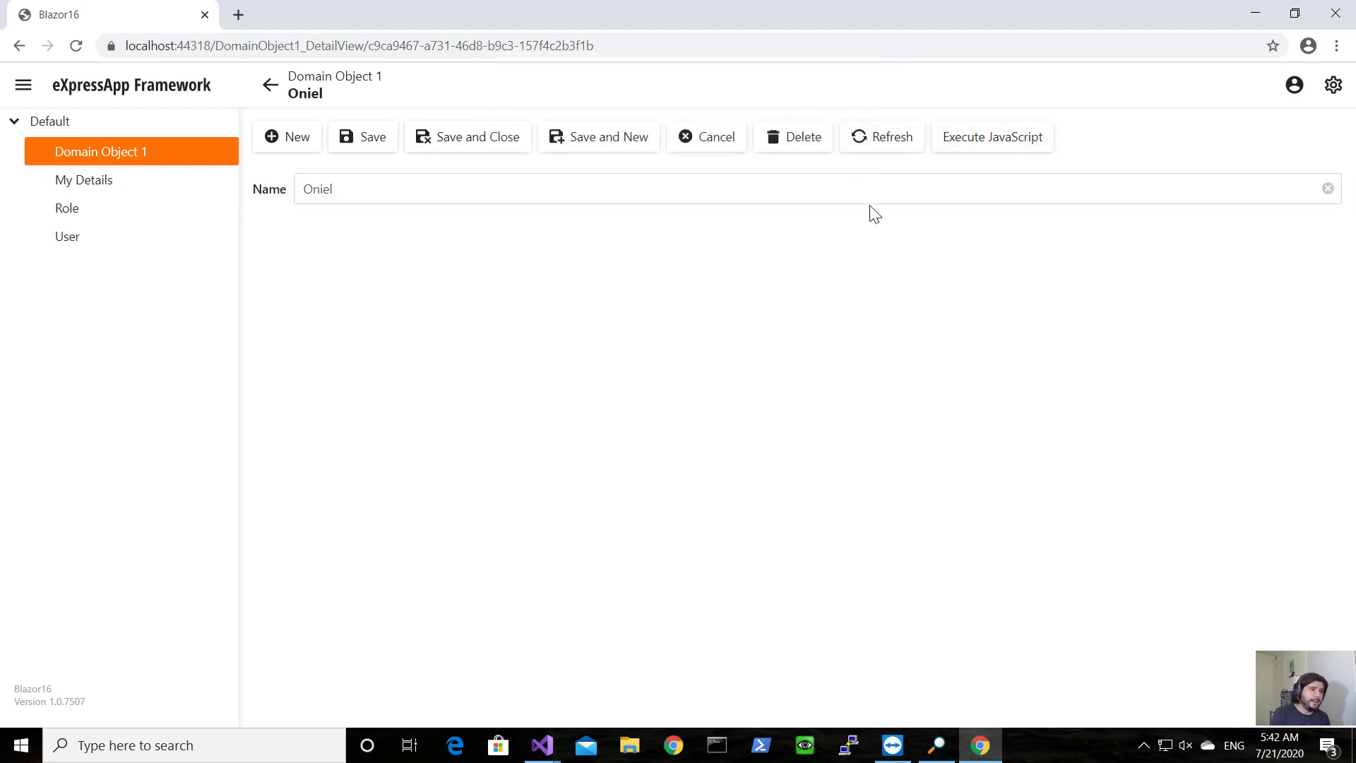